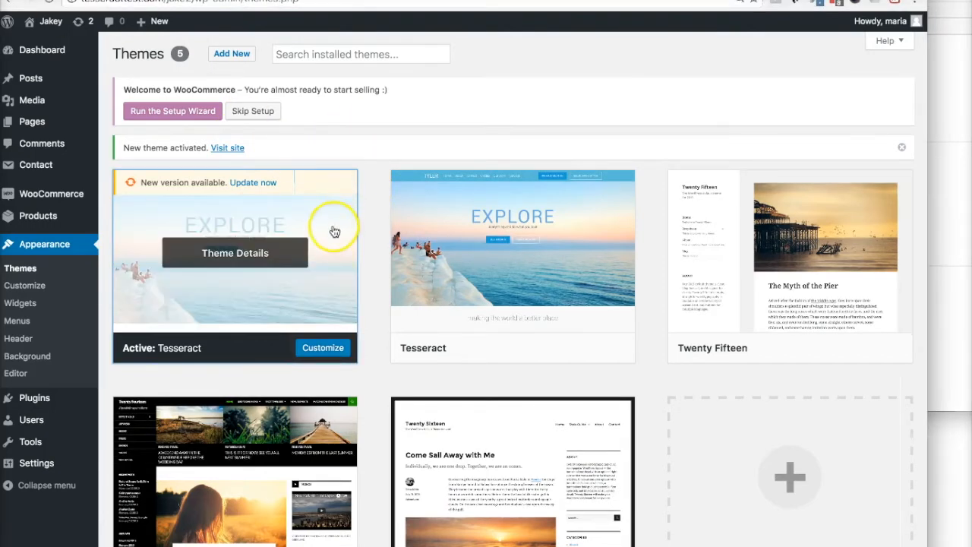
# - Review the active Tesseract theme's details, then activate Twenty Fifteen instead
pyautogui.click(235, 252)
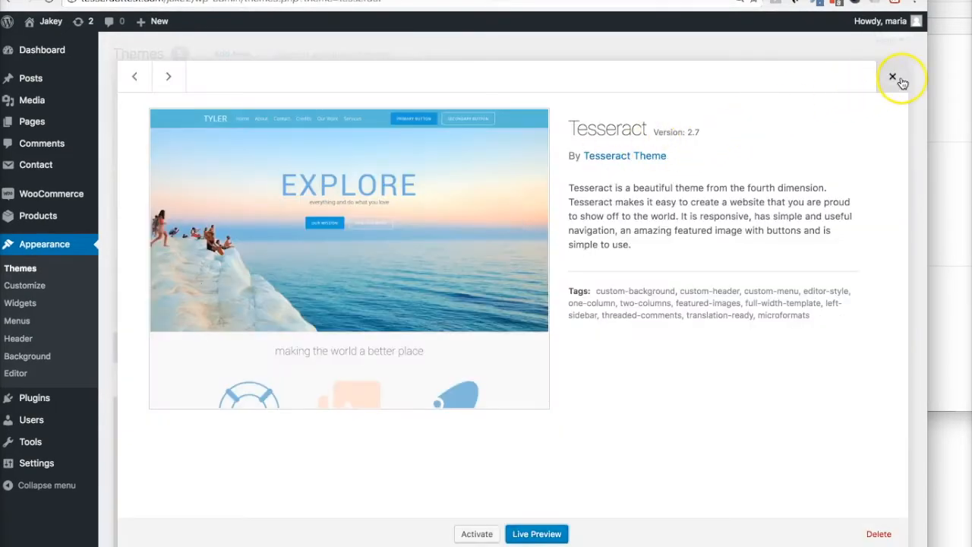
pyautogui.click(893, 76)
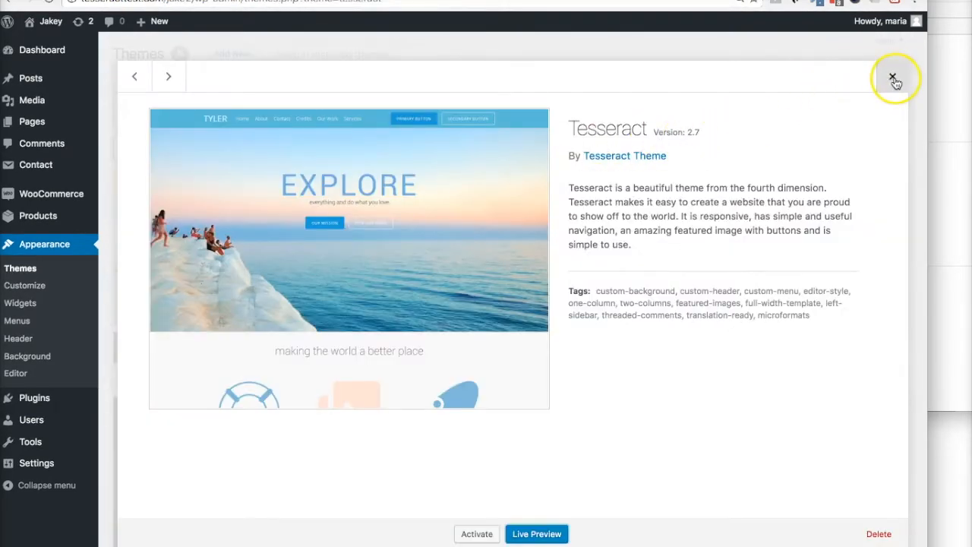
pyautogui.click(893, 76)
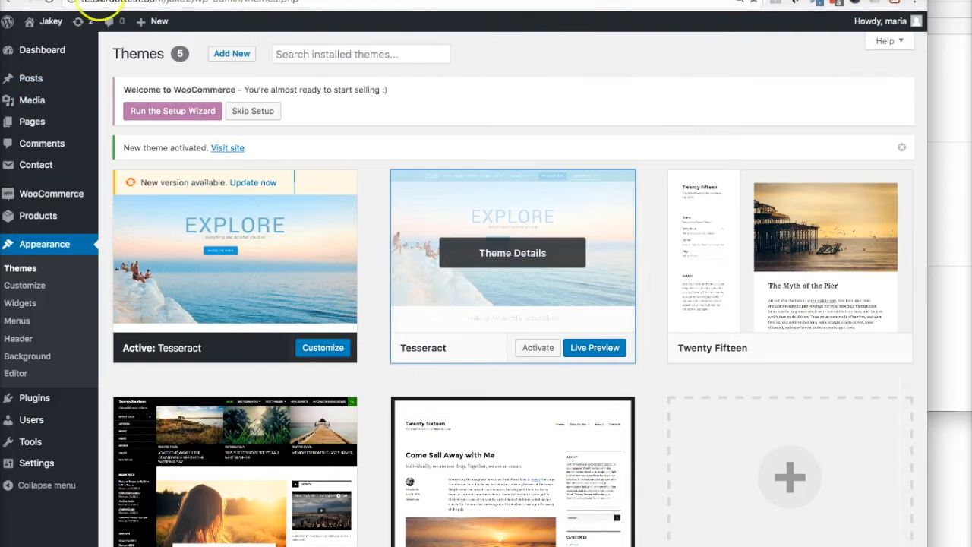
pyautogui.moveTo(626, 127)
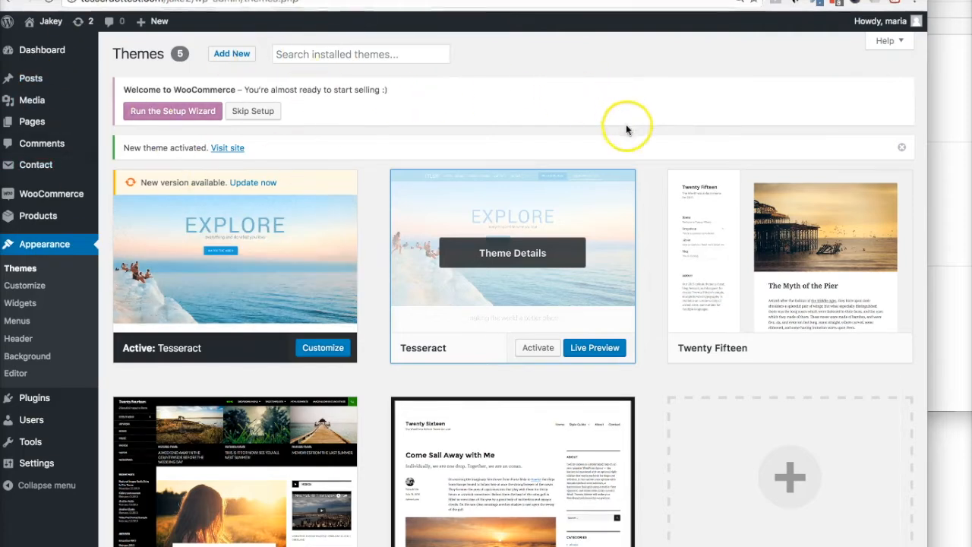
pyautogui.moveTo(657, 291)
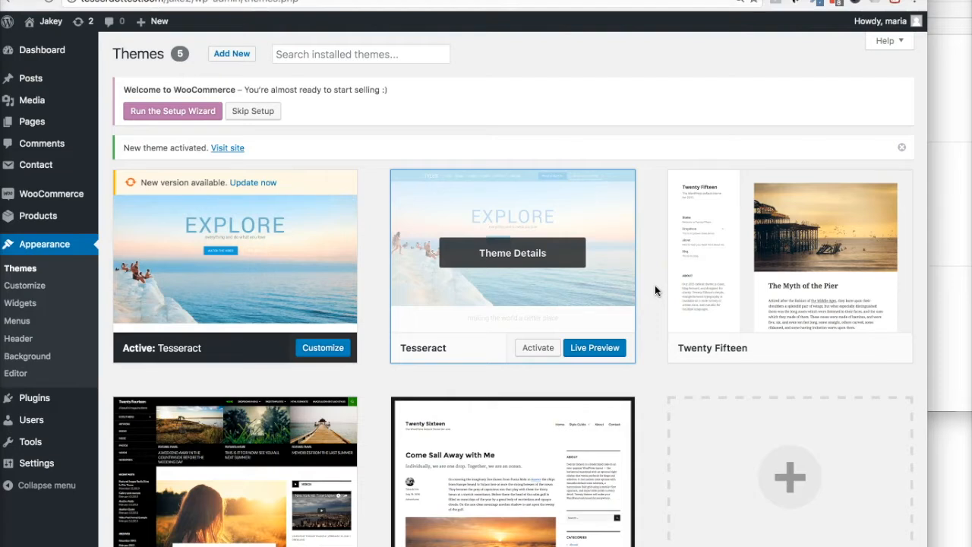
pyautogui.moveTo(189, 297)
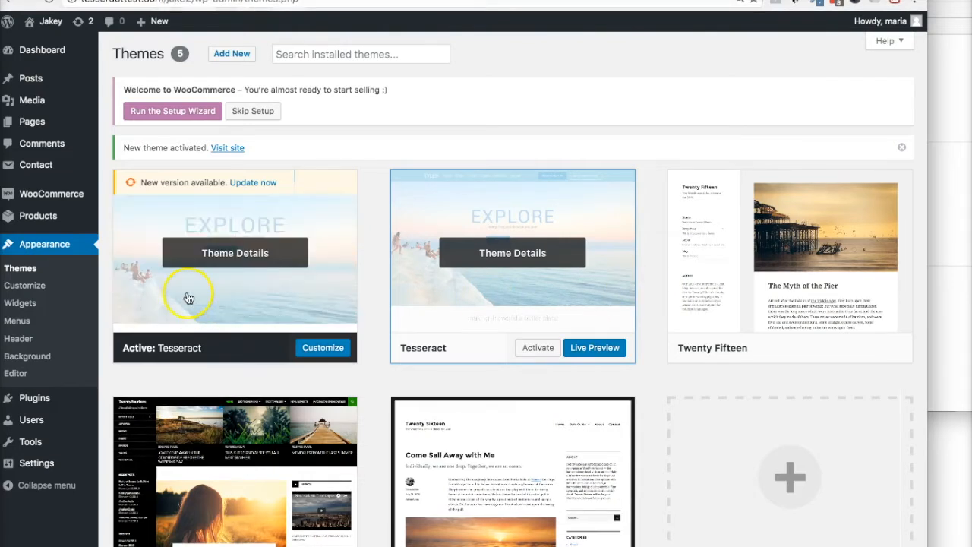
pyautogui.moveTo(306, 310)
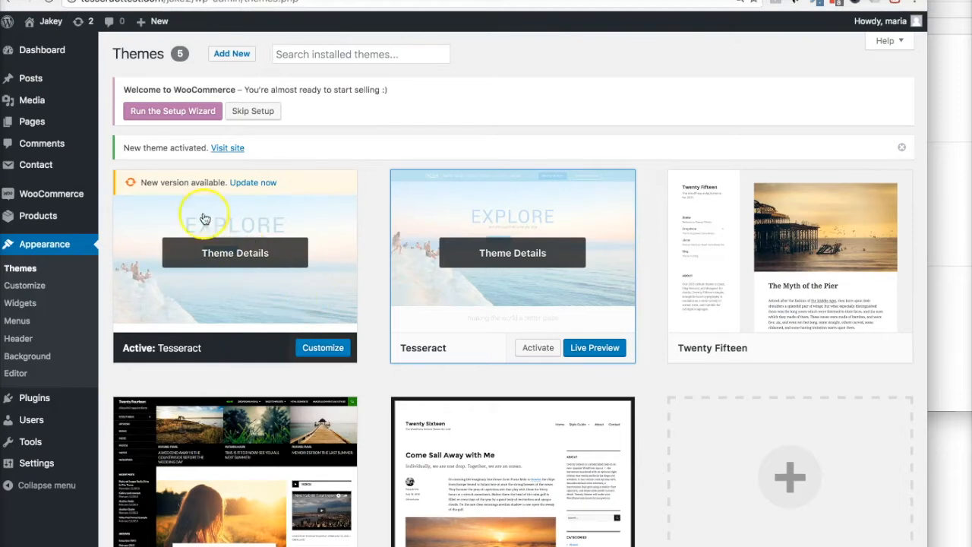
pyautogui.moveTo(507, 248)
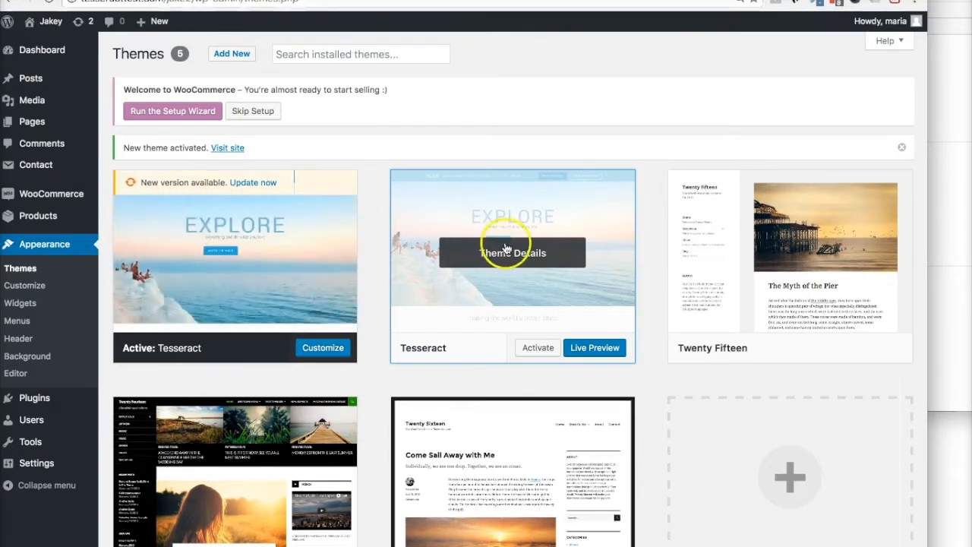
pyautogui.moveTo(204, 209)
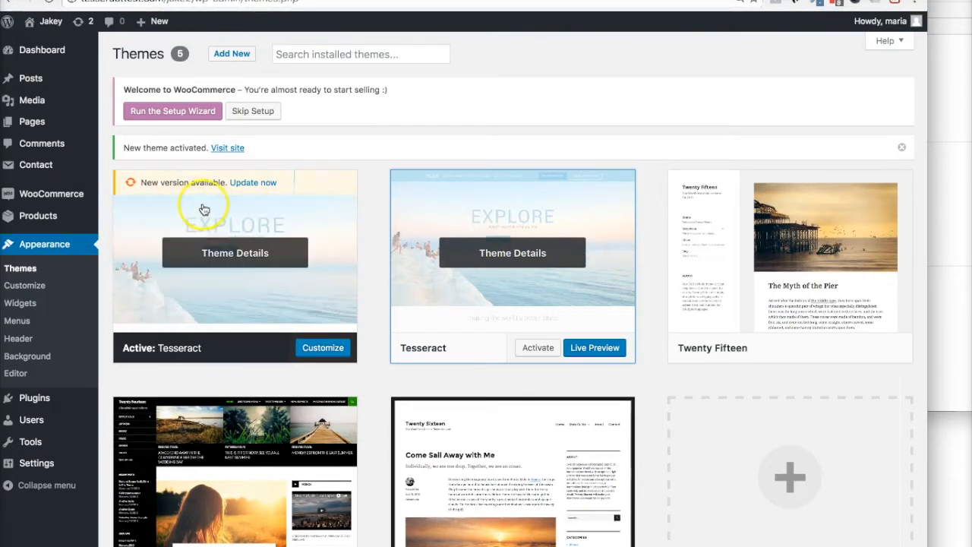
pyautogui.moveTo(722, 258)
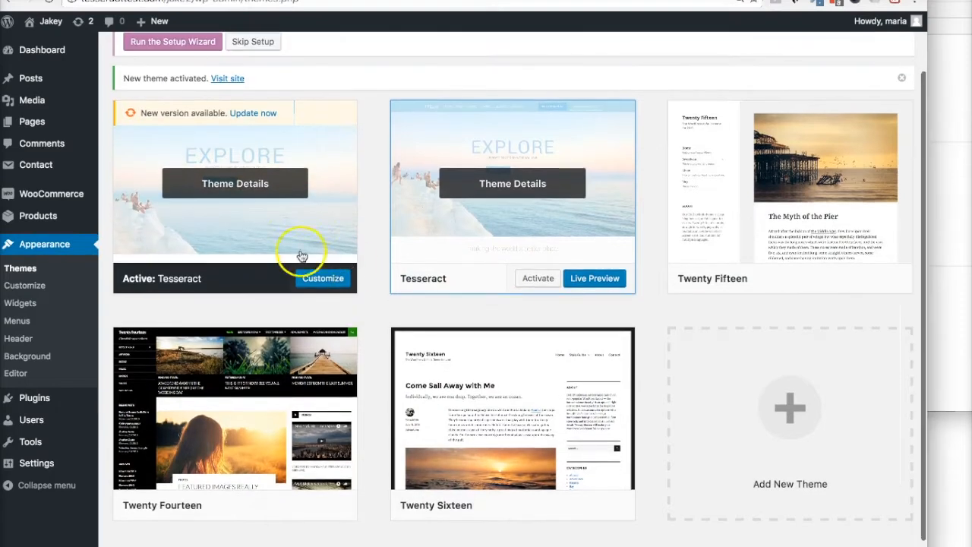
pyautogui.moveTo(184, 157)
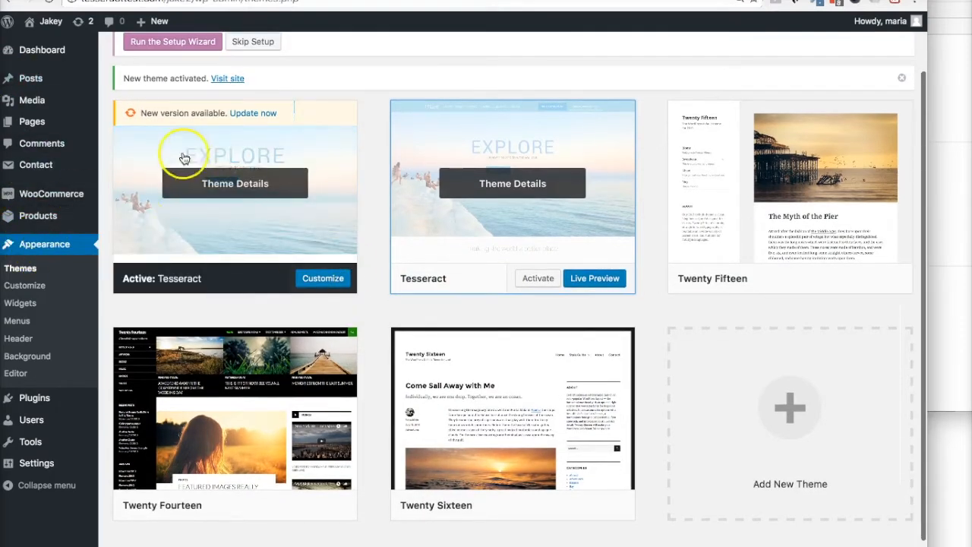
pyautogui.moveTo(31, 78)
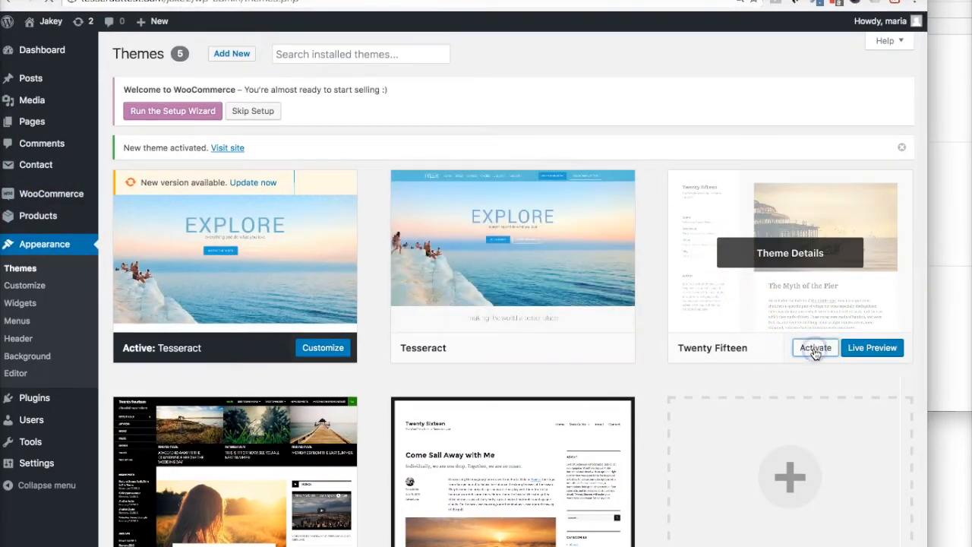
pyautogui.click(816, 347)
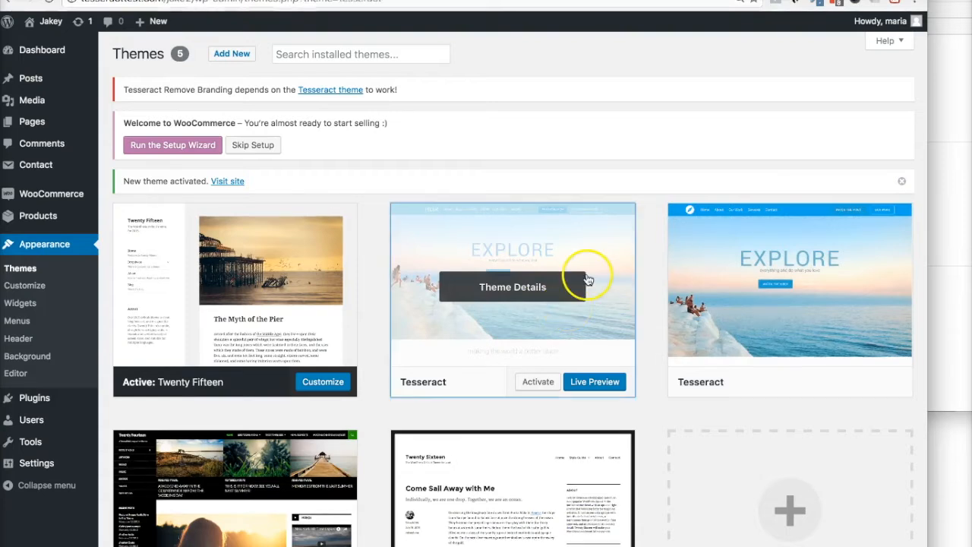
# - Delete the Tesseract 2.7 theme and attempt deleting the older 2.5.5 copy
pyautogui.click(512, 286)
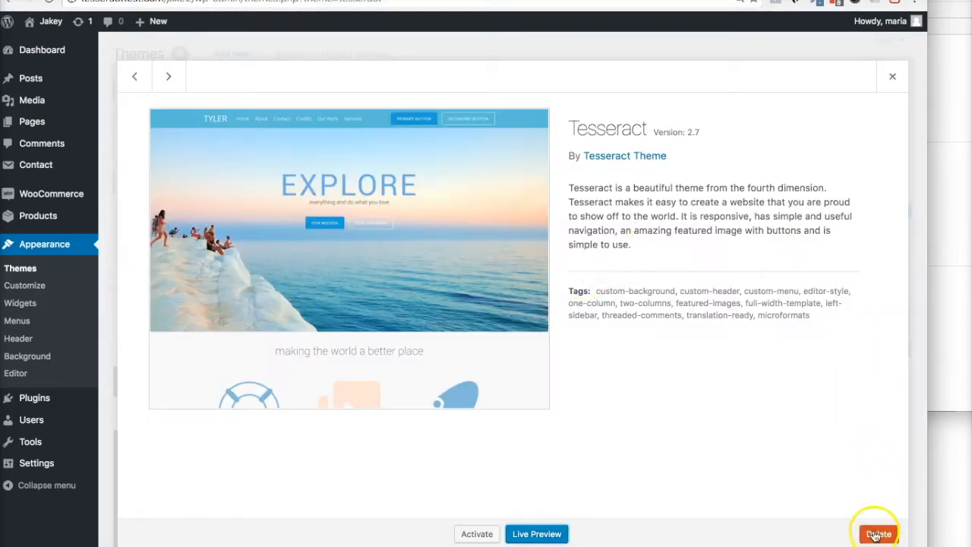
pyautogui.click(879, 534)
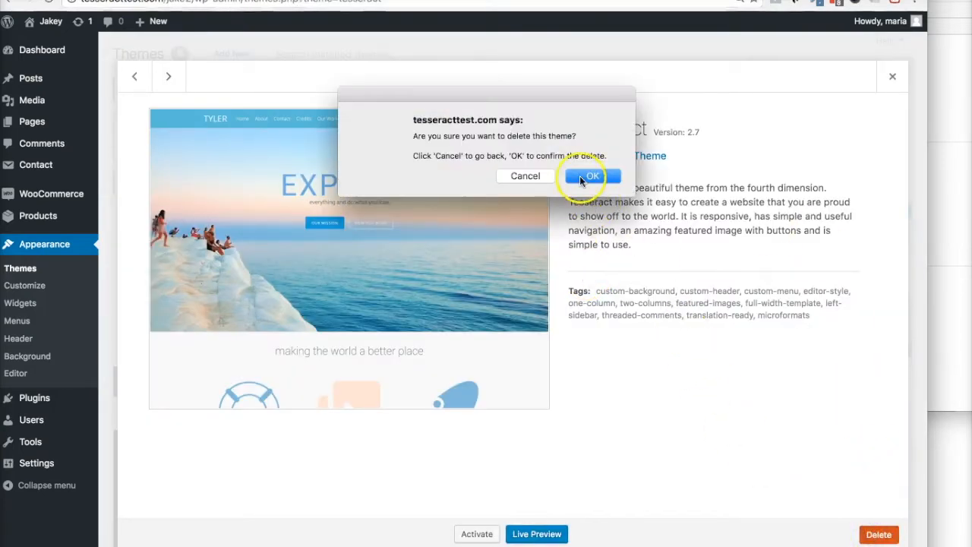
pyautogui.click(593, 177)
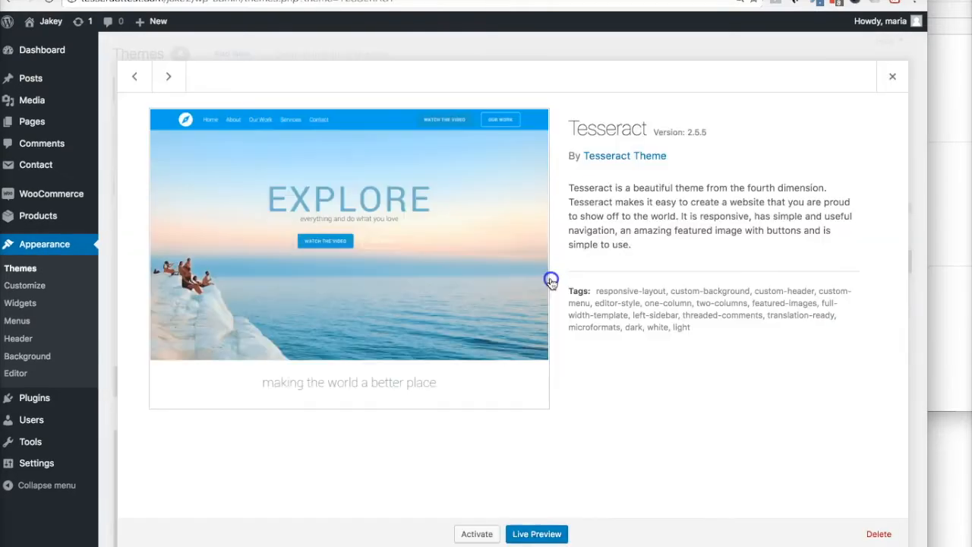
pyautogui.click(879, 534)
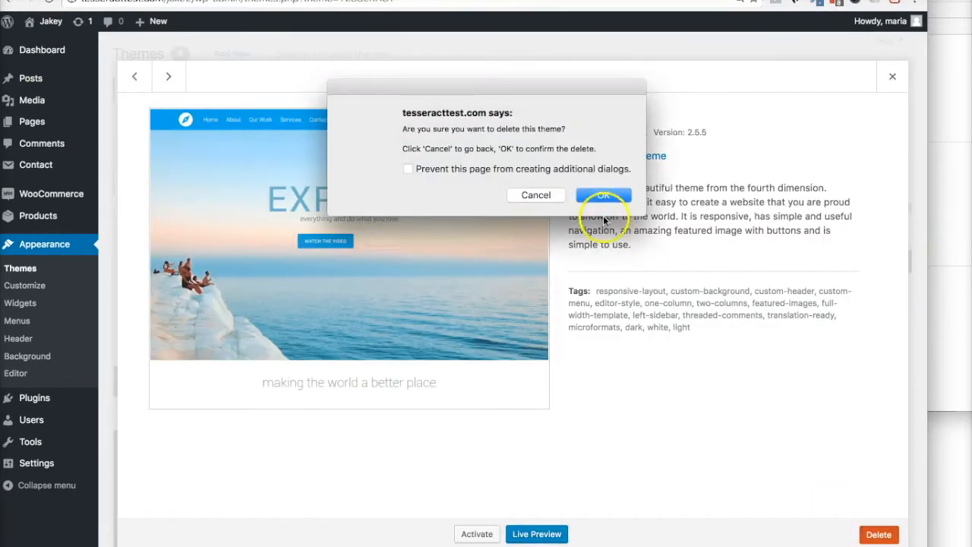
pyautogui.click(604, 195)
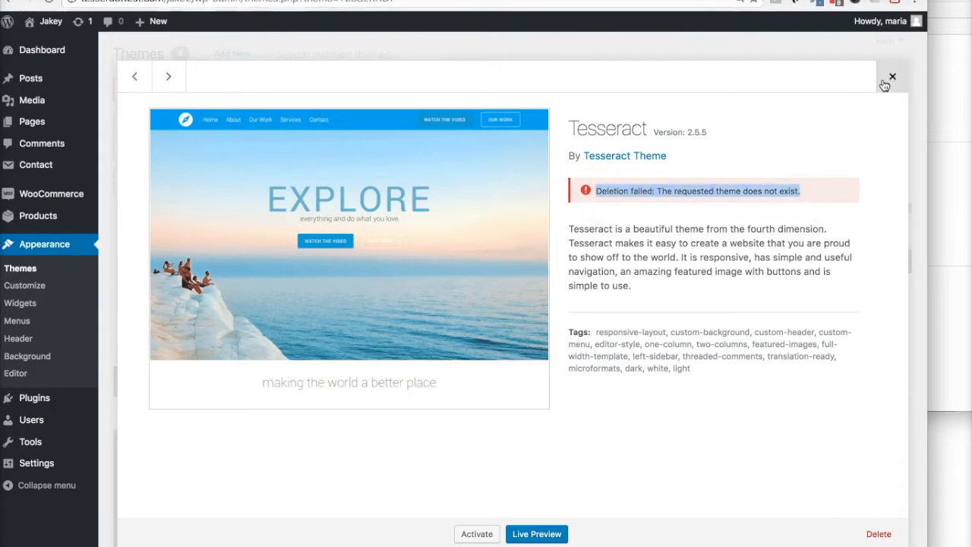
pyautogui.click(891, 76)
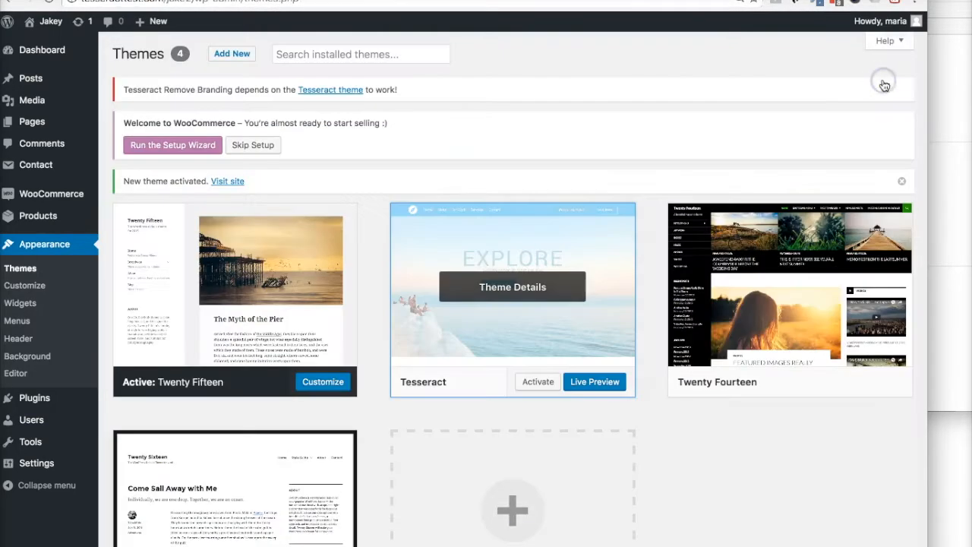
# - Retry deleting the remaining Tesseract theme, then close its details after the failure
pyautogui.click(512, 287)
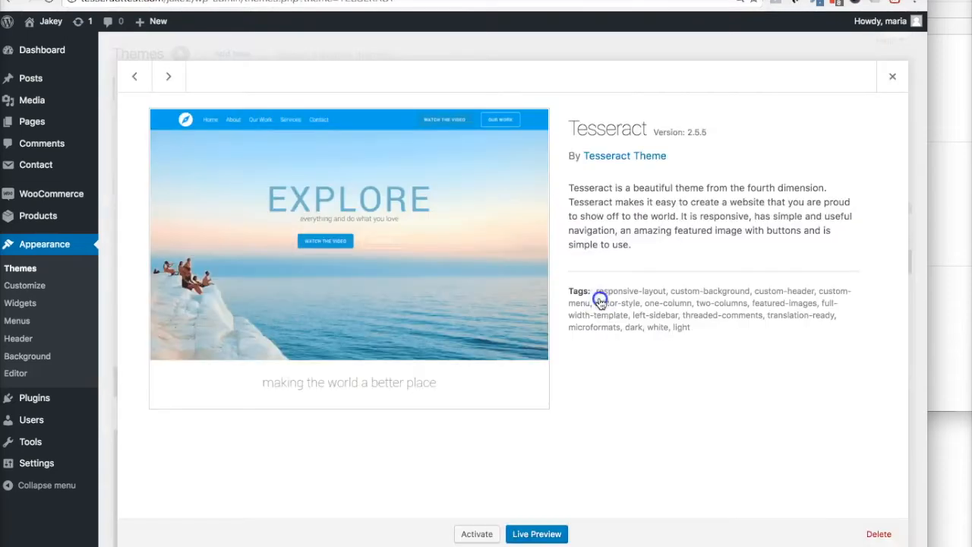
pyautogui.click(878, 534)
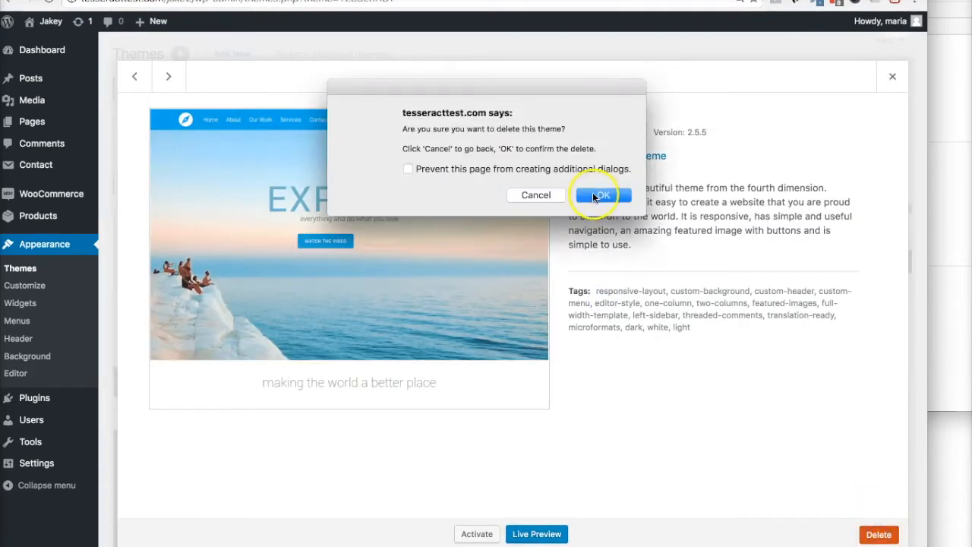
pyautogui.click(603, 195)
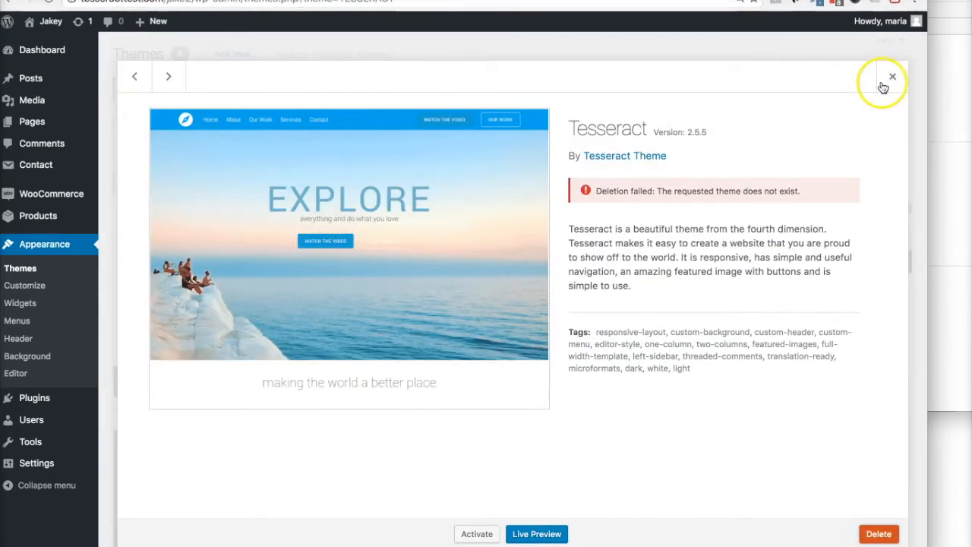
pyautogui.click(894, 76)
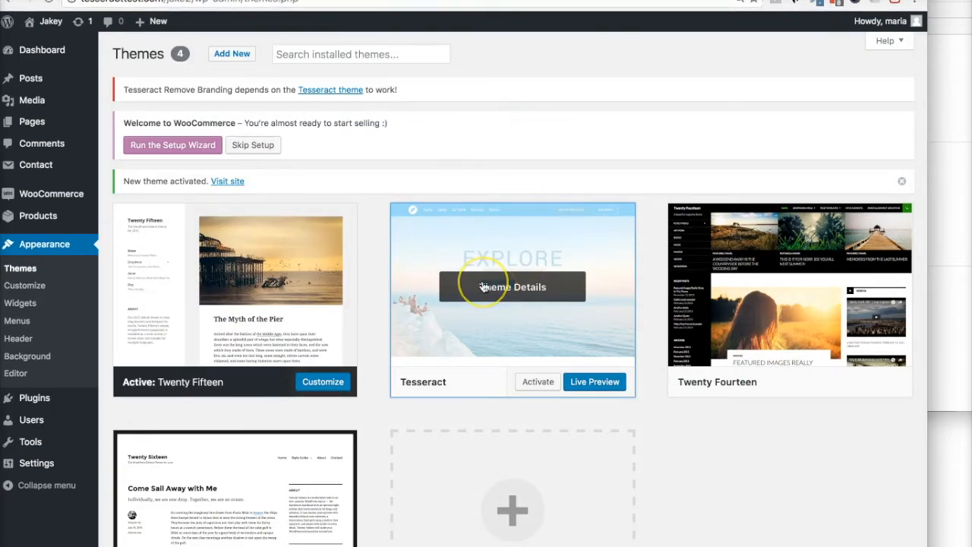
pyautogui.moveTo(456, 264)
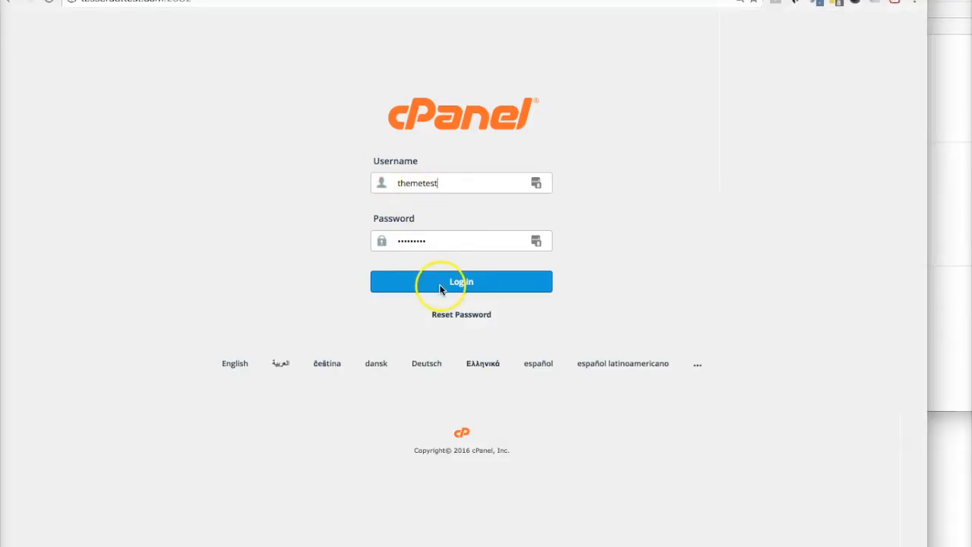
# - Log in to cPanel as themetest to reach the home dashboard
pyautogui.click(462, 281)
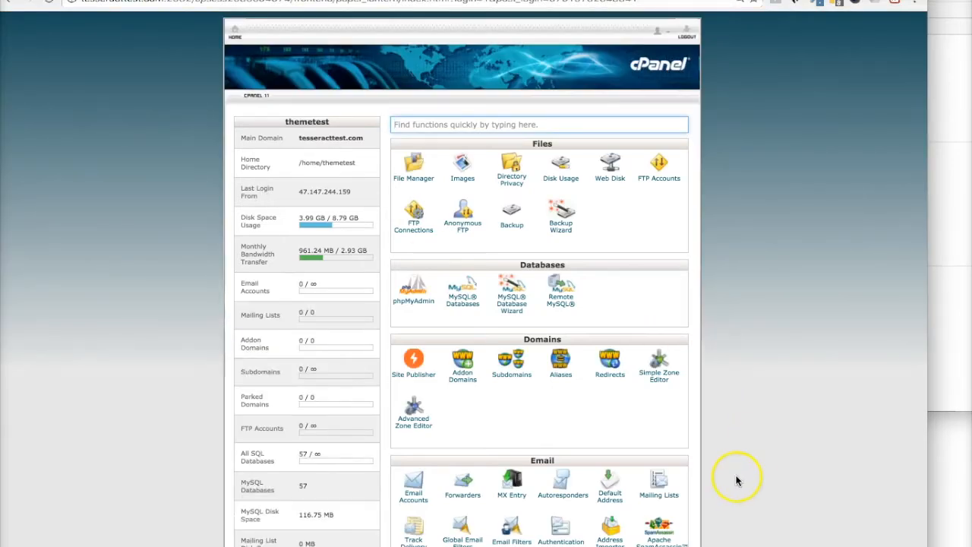
pyautogui.moveTo(57, 88)
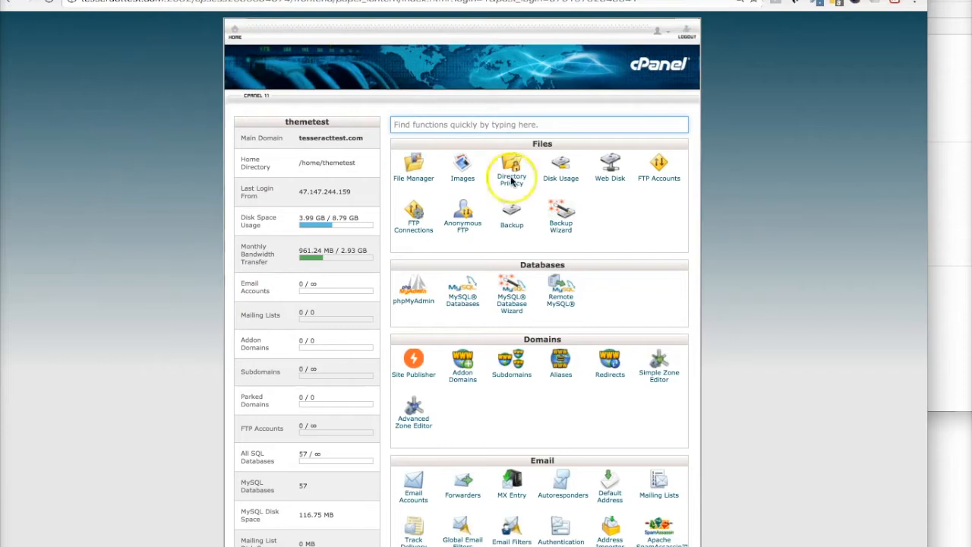
pyautogui.moveTo(414, 166)
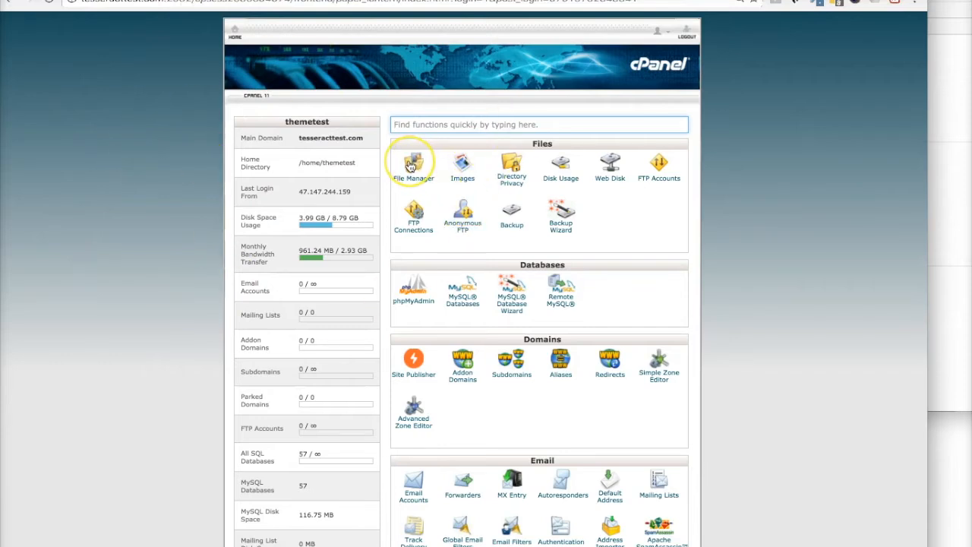
# - In File Manager, browse public_html > jake2 > wp-content > themes
pyautogui.click(413, 162)
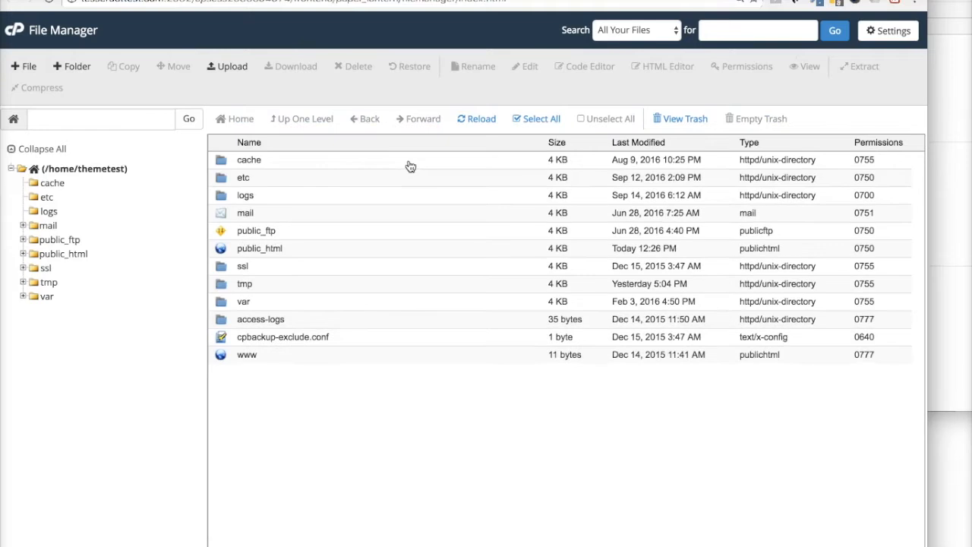
pyautogui.moveTo(338, 199)
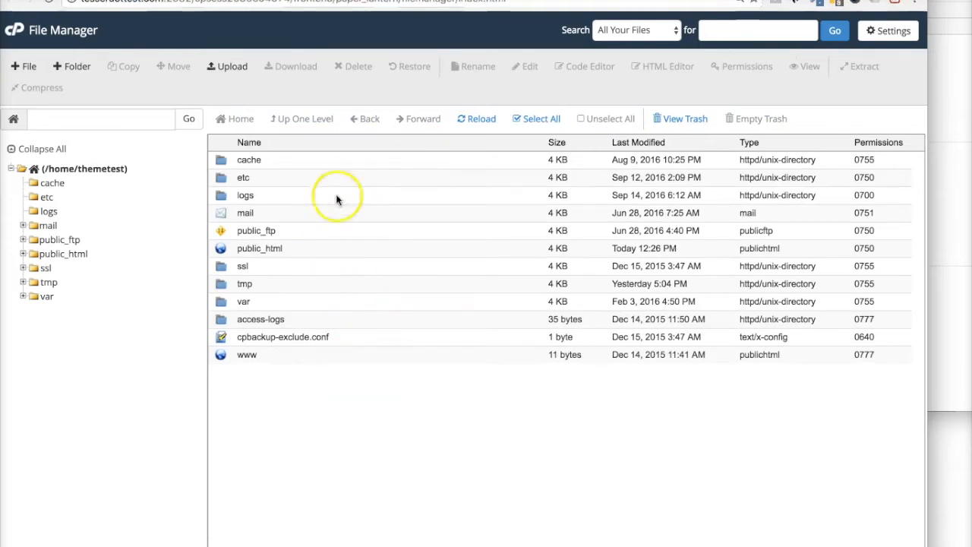
pyautogui.moveTo(326, 184)
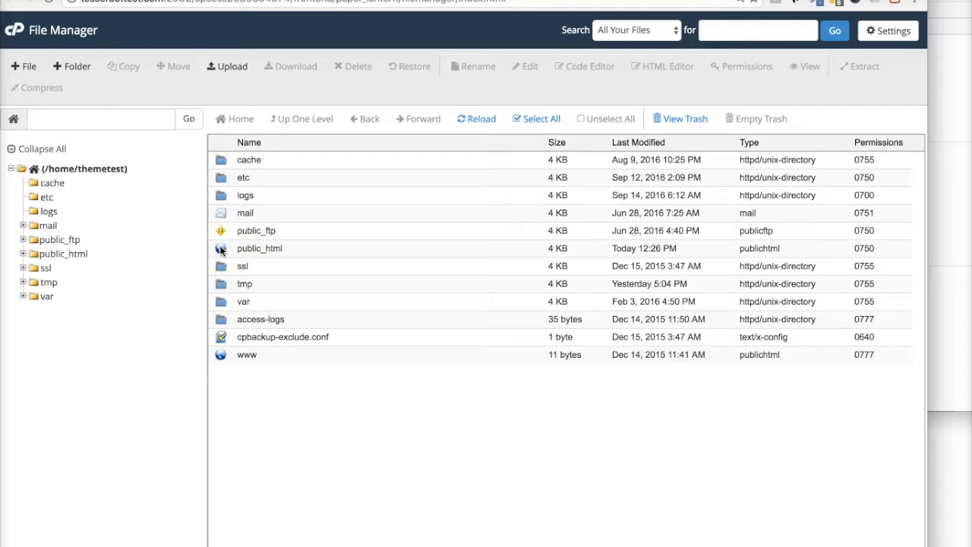
pyautogui.doubleClick(260, 247)
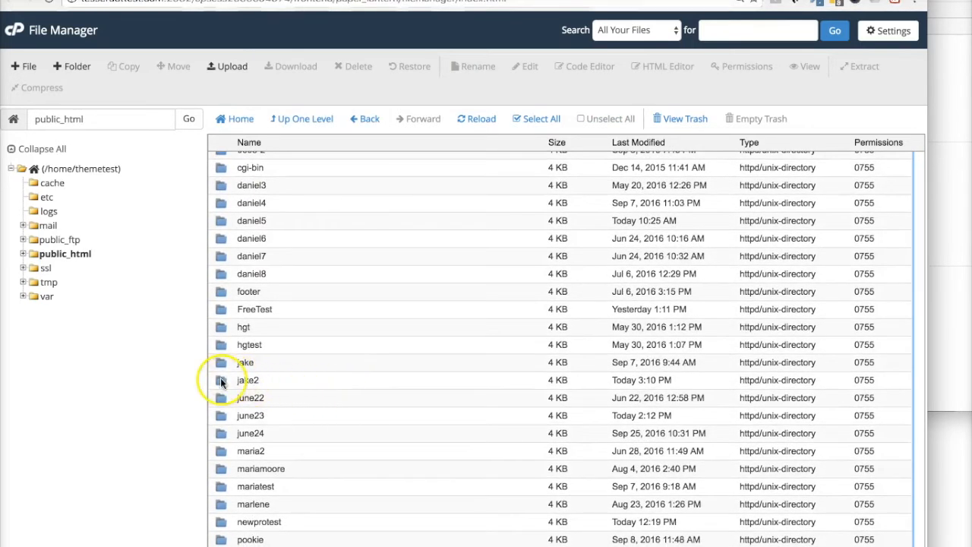
pyautogui.doubleClick(247, 380)
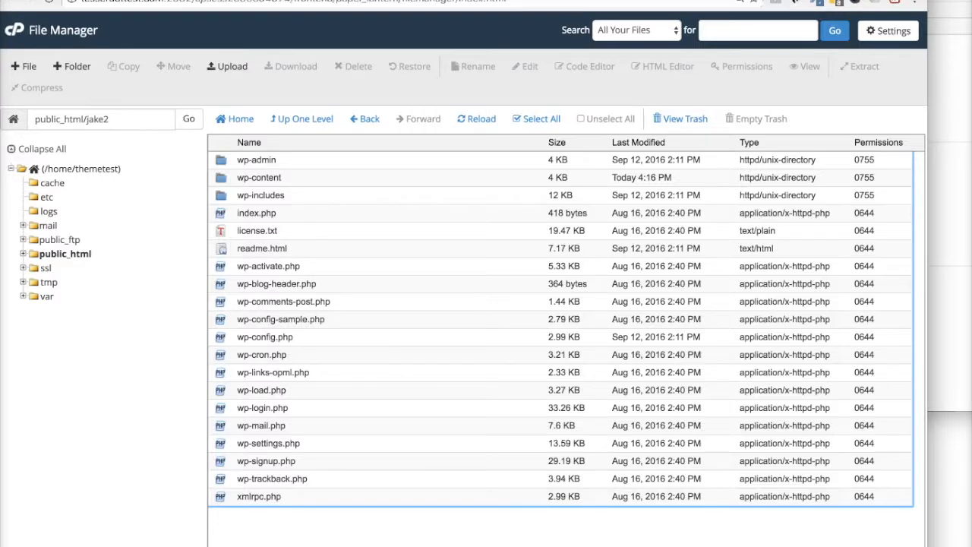
pyautogui.moveTo(403, 284)
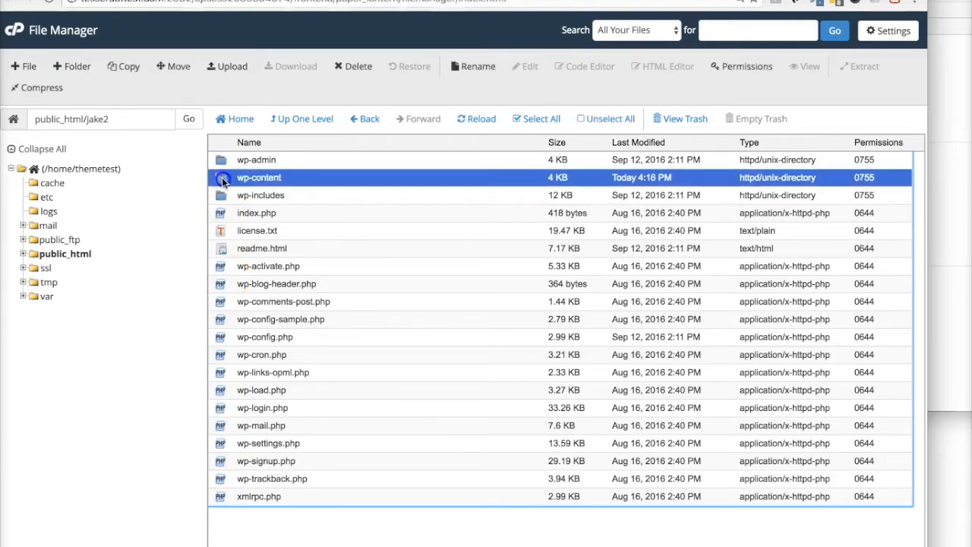
pyautogui.doubleClick(259, 177)
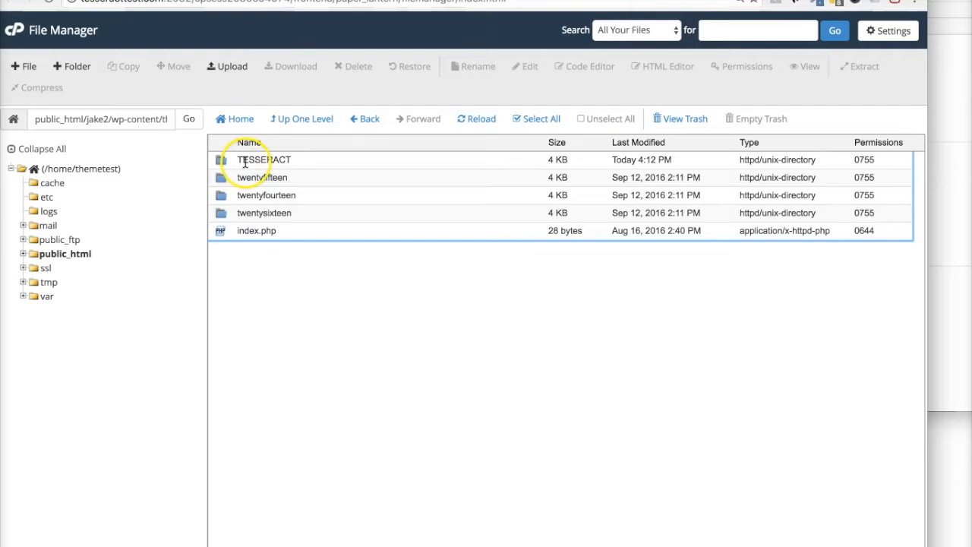
# - Delete the TESSERACT folder and confirm moving it to trash
pyautogui.click(263, 159)
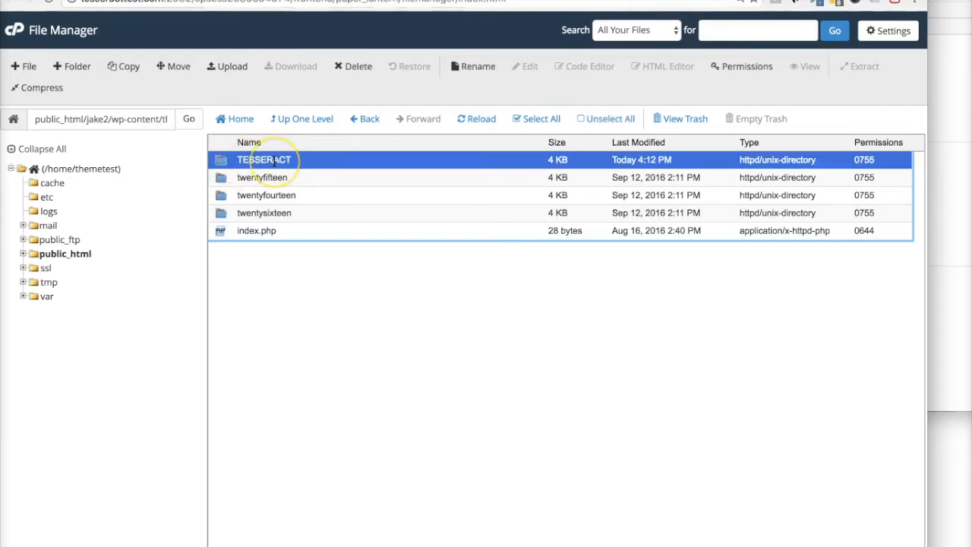
pyautogui.rightClick(263, 160)
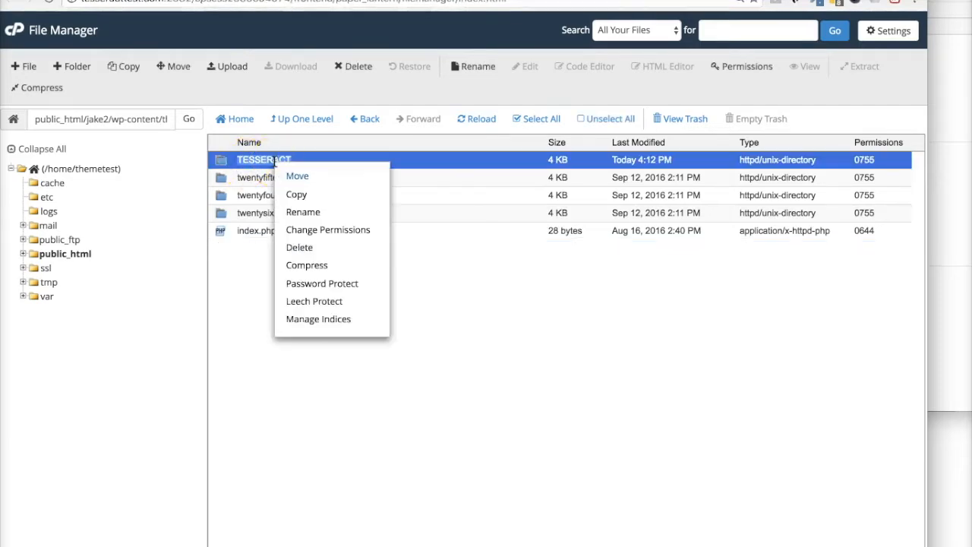
pyautogui.moveTo(300, 247)
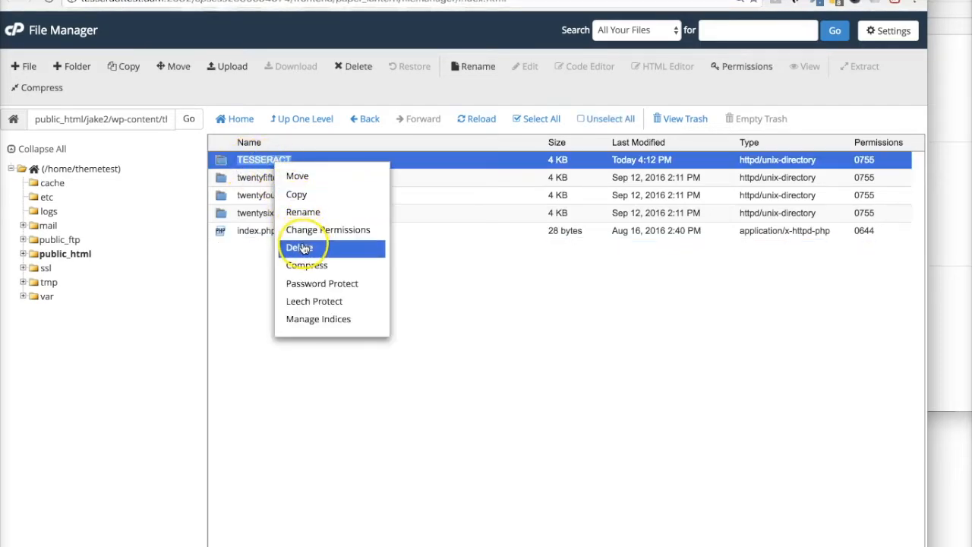
pyautogui.click(299, 247)
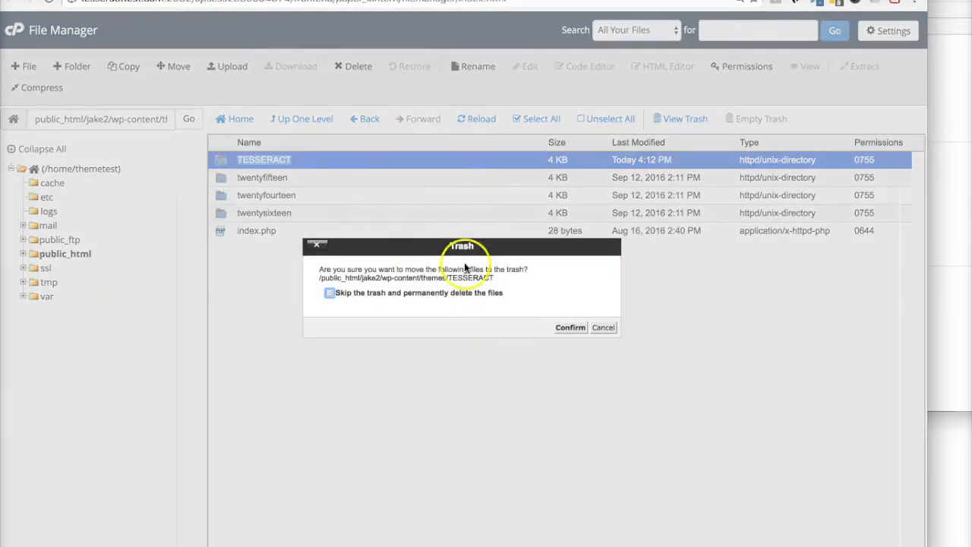
pyautogui.click(571, 327)
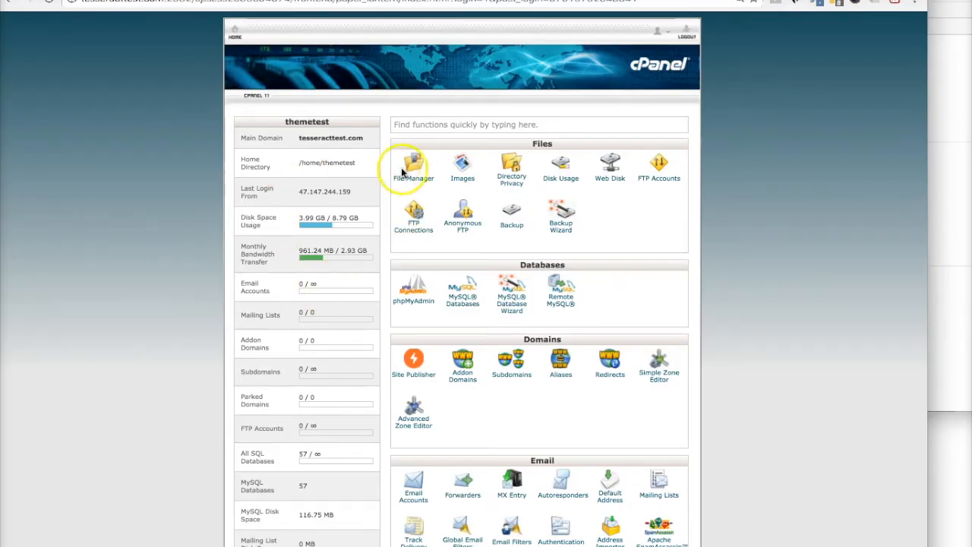
pyautogui.click(413, 166)
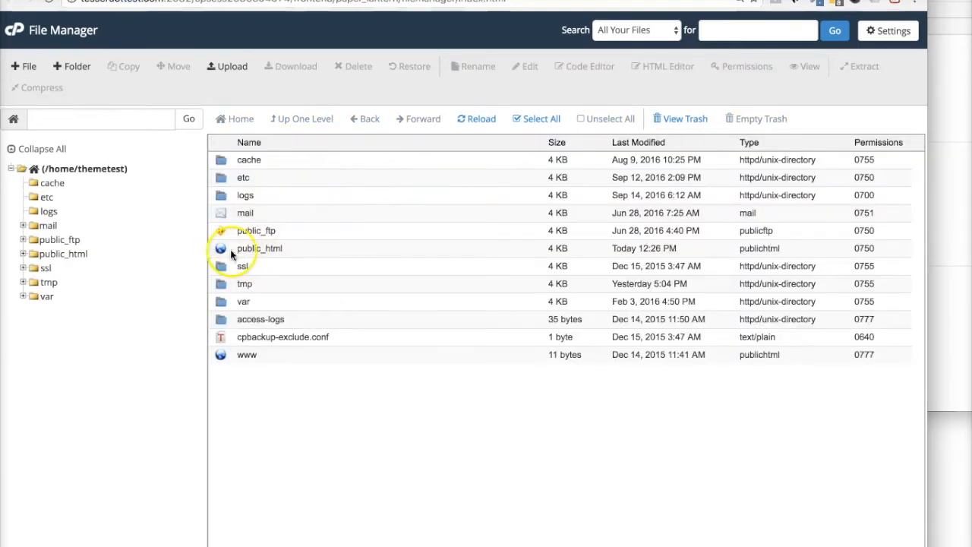
pyautogui.doubleClick(259, 249)
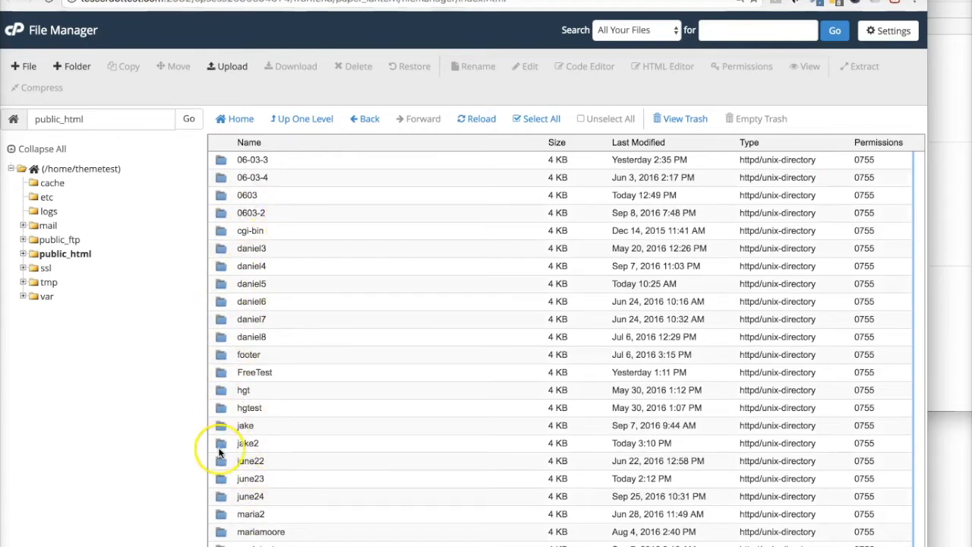
pyautogui.doubleClick(245, 443)
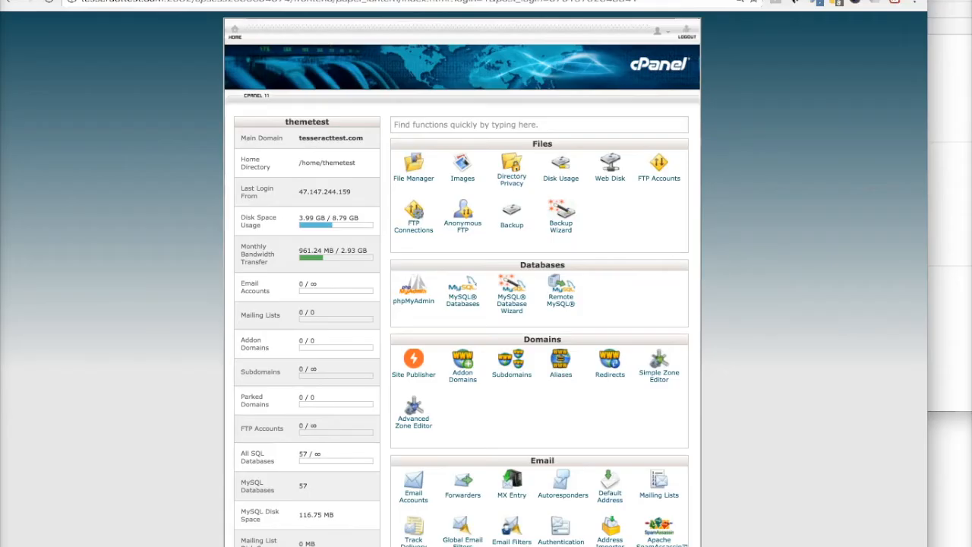
pyautogui.click(413, 168)
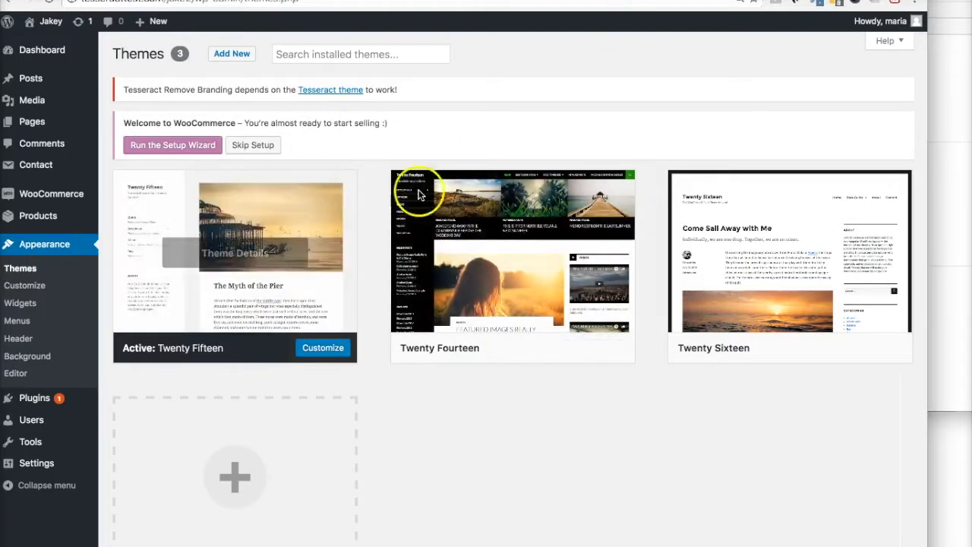
pyautogui.moveTo(345, 209)
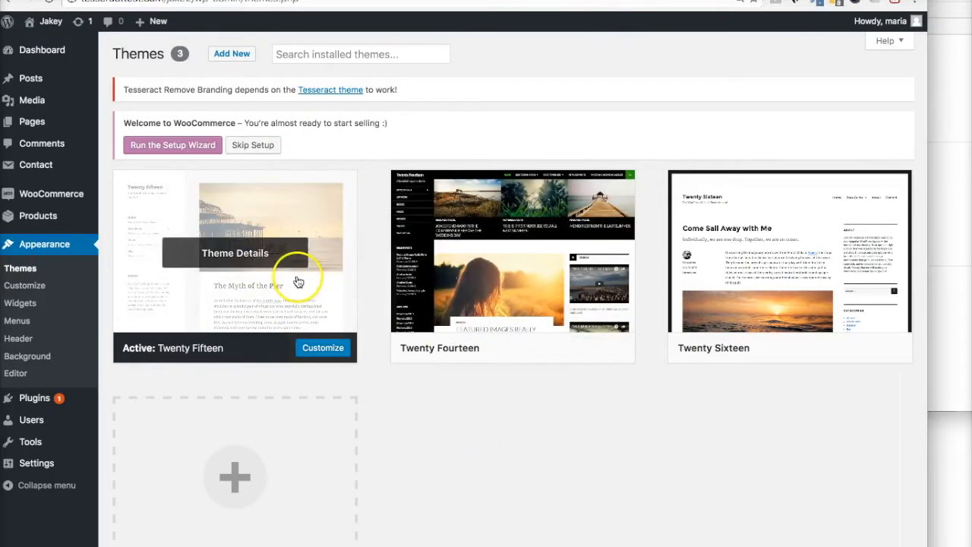
pyautogui.moveTo(374, 251)
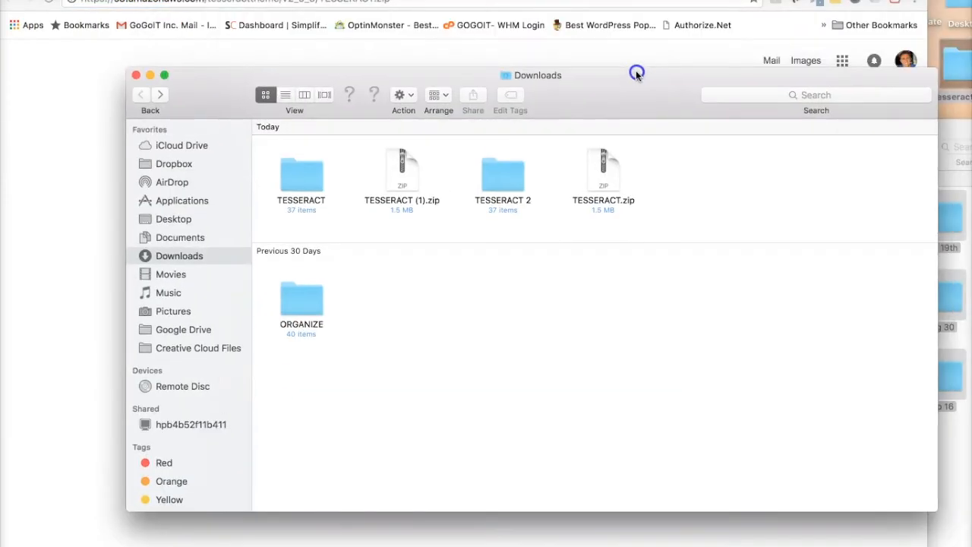
# - Check Downloads for the TESSERACT folder, TESSERACT.zip and the new TESSERACT (2).zip
pyautogui.click(302, 175)
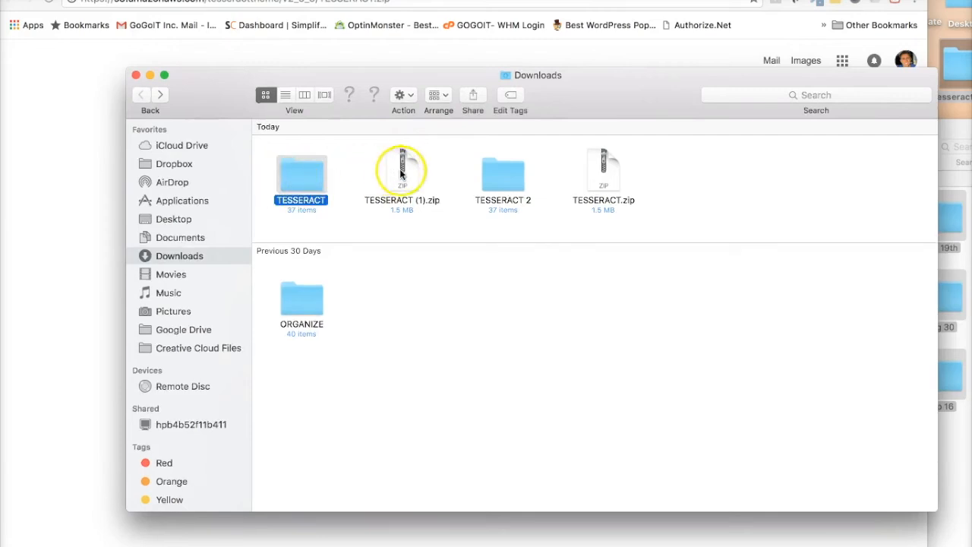
pyautogui.click(604, 171)
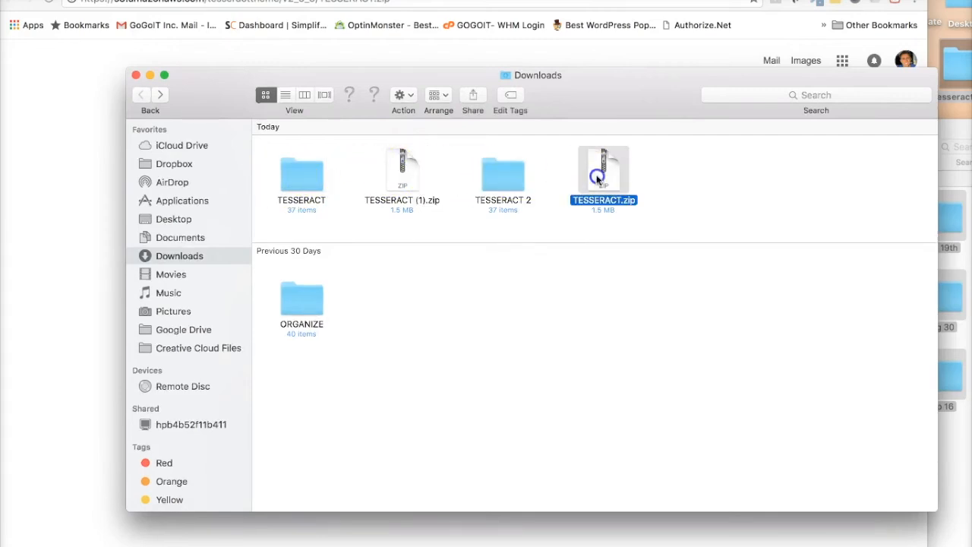
pyautogui.moveTo(372, 295)
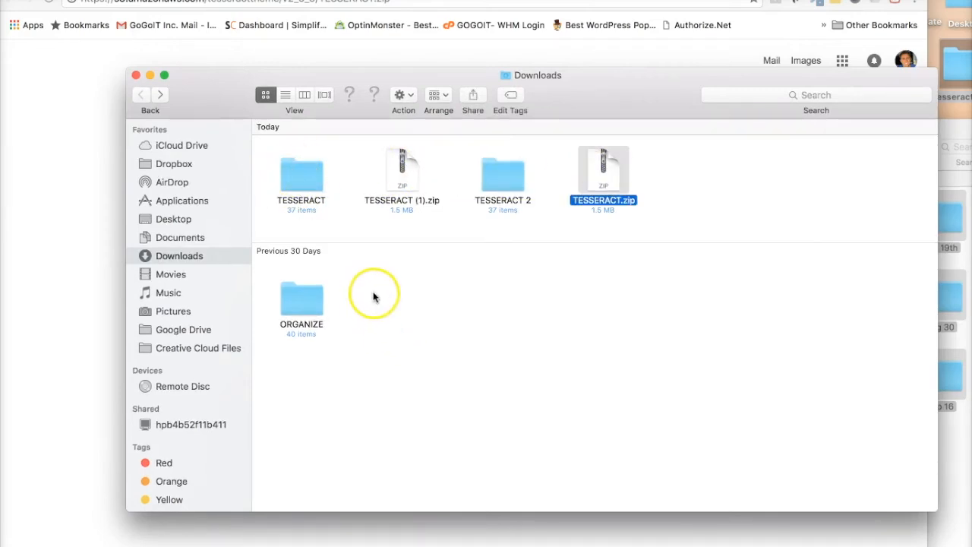
pyautogui.moveTo(425, 205)
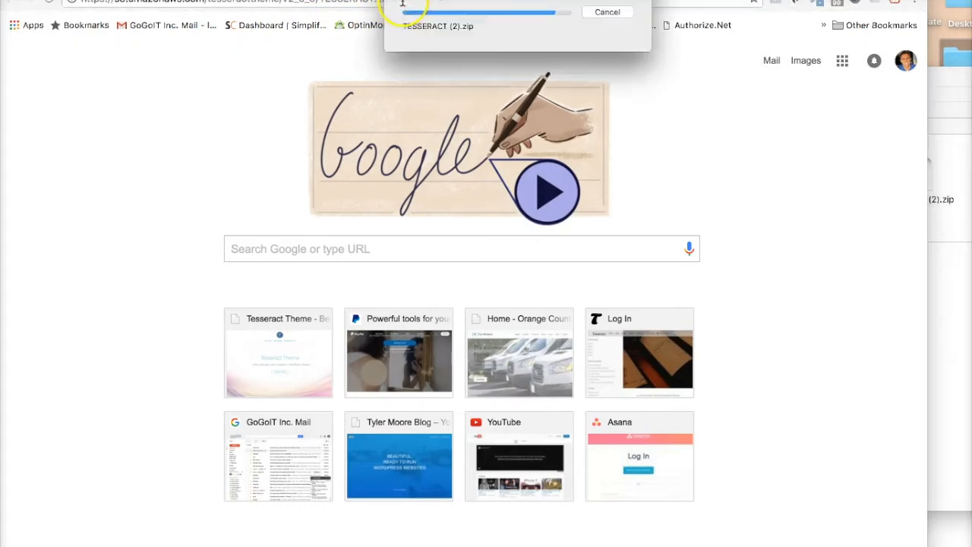
pyautogui.click(368, 68)
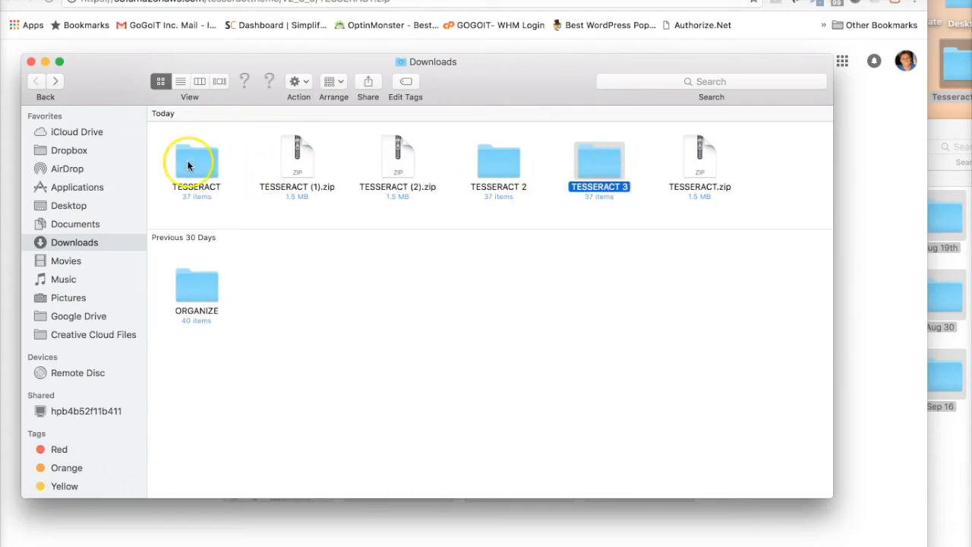
pyautogui.click(700, 160)
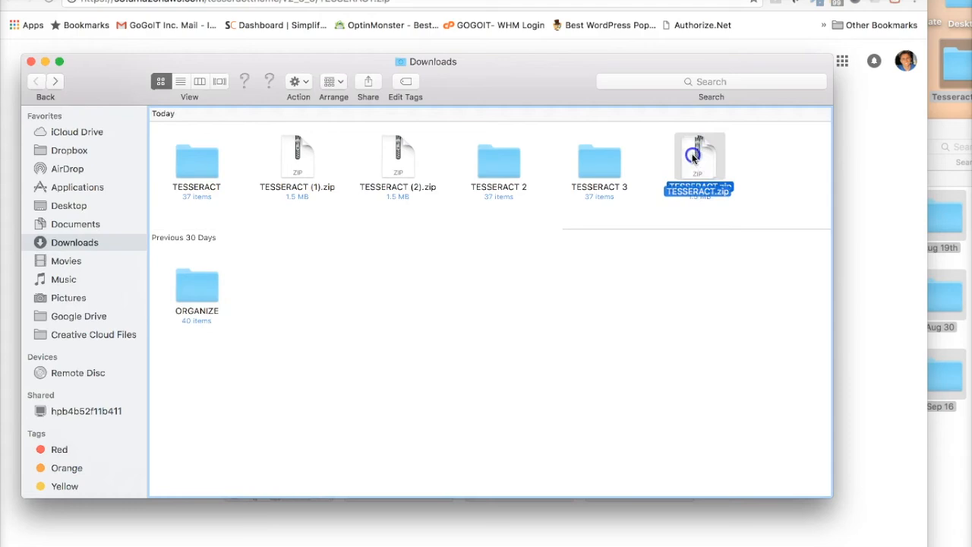
pyautogui.click(398, 160)
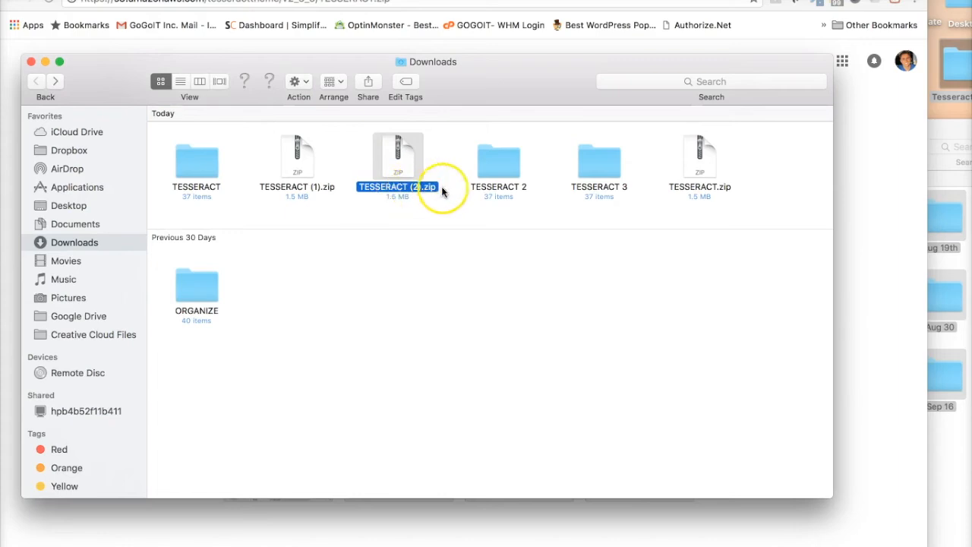
pyautogui.moveTo(499, 283)
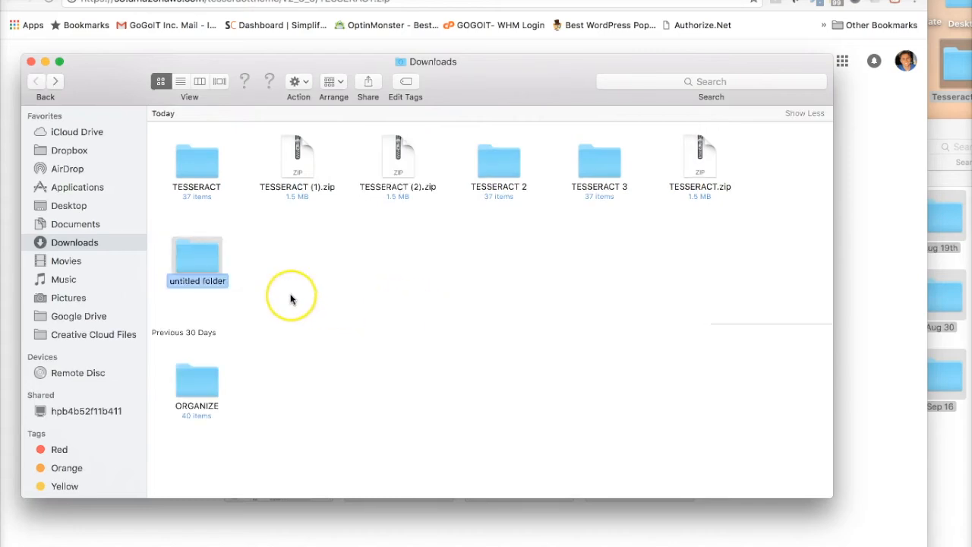
pyautogui.write('OLD theme')
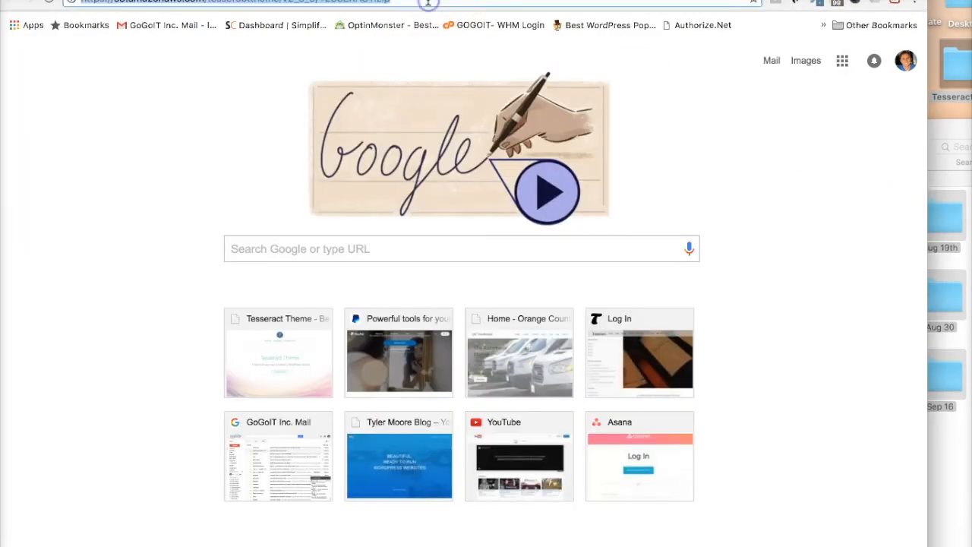
pyautogui.moveTo(591, 184)
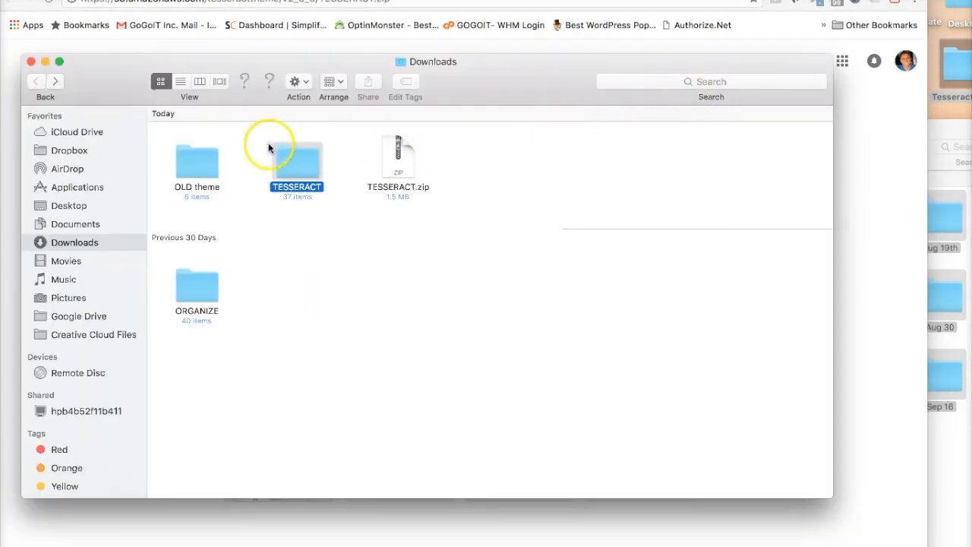
pyautogui.click(398, 160)
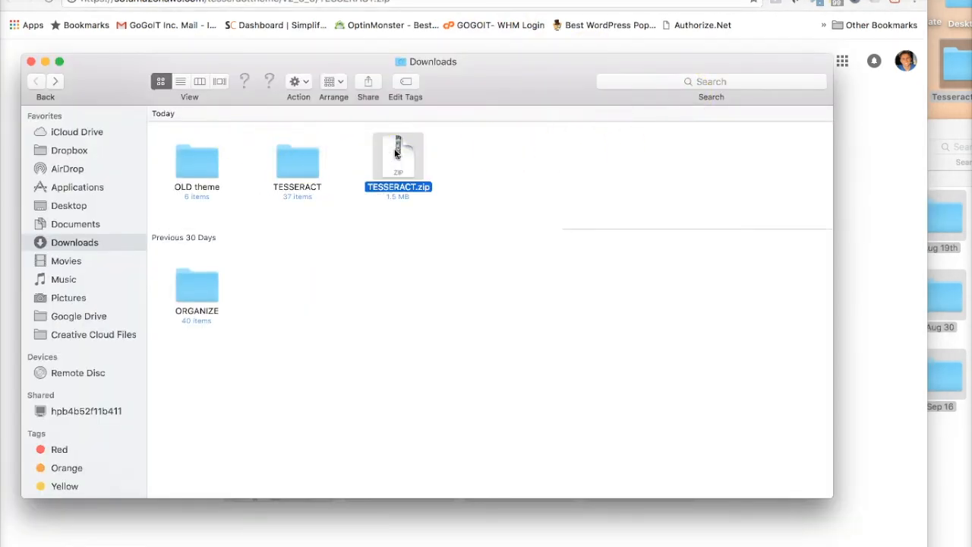
pyautogui.doubleClick(197, 159)
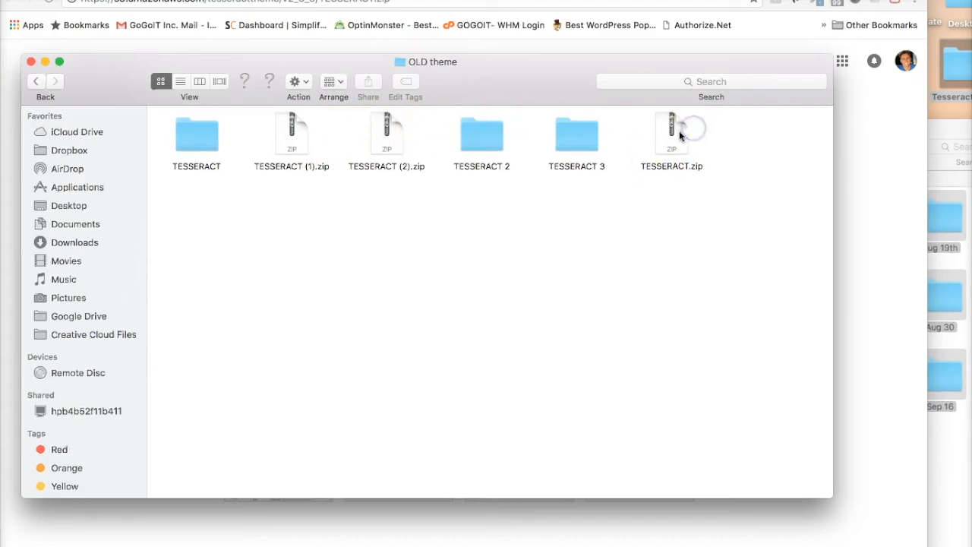
pyautogui.click(74, 242)
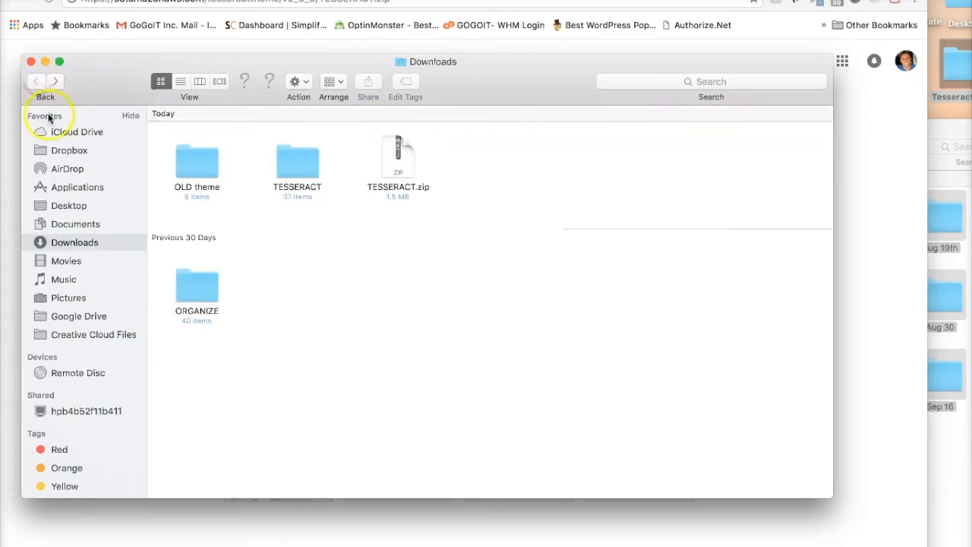
pyautogui.moveTo(398, 159)
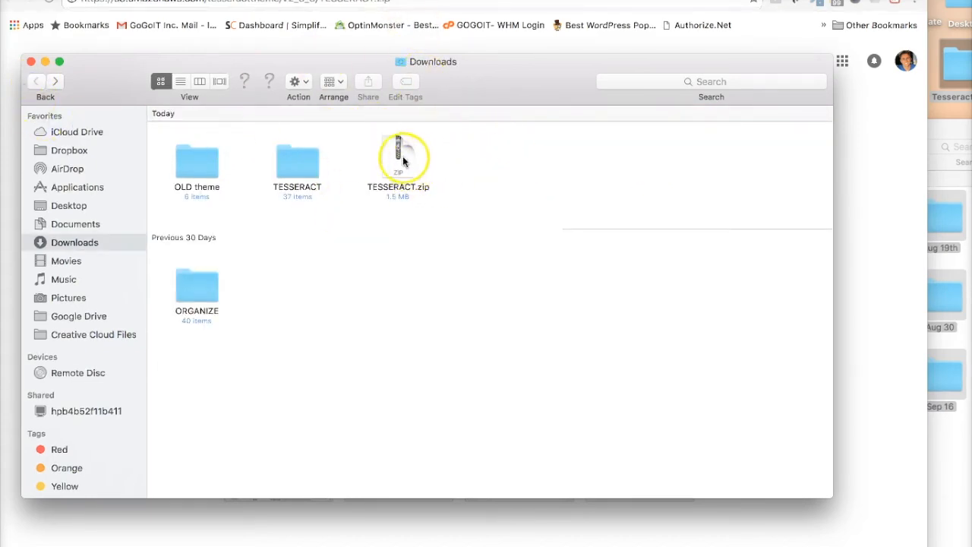
pyautogui.click(398, 160)
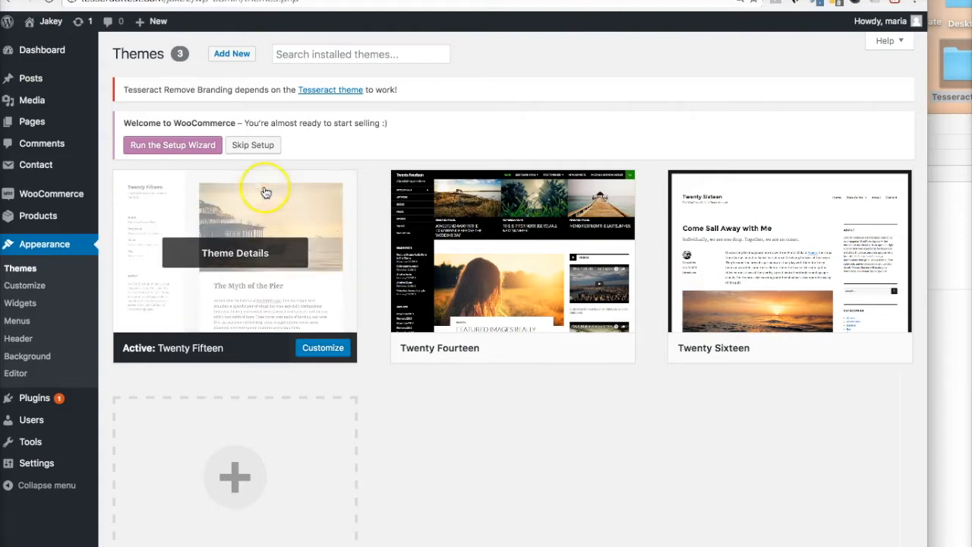
# - Start a theme upload and choose TESSERACT.zip from Downloads
pyautogui.scroll(-3)
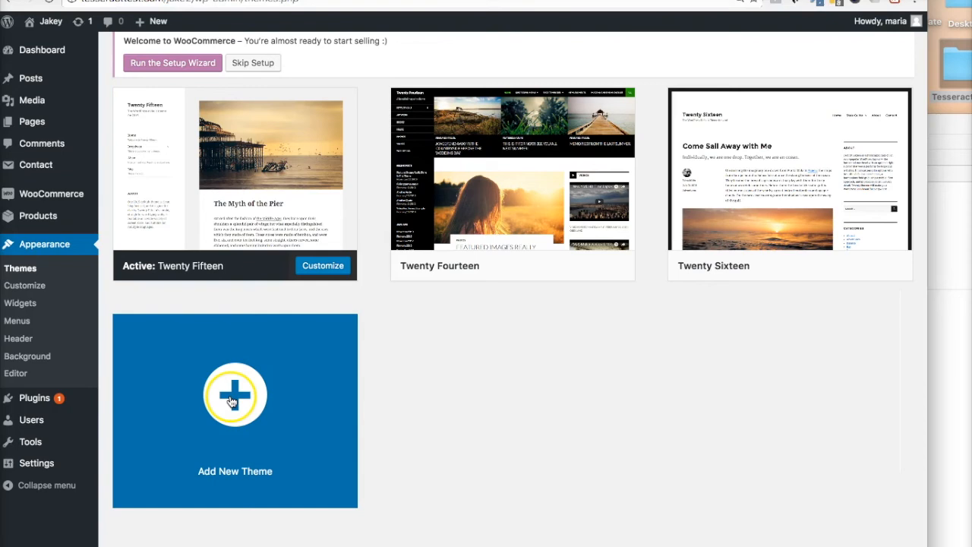
pyautogui.click(235, 394)
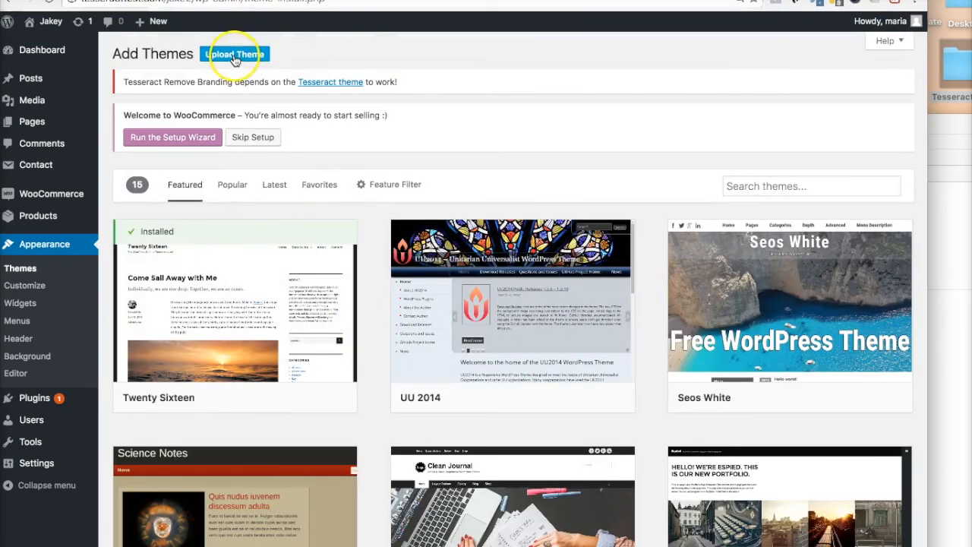
pyautogui.click(234, 54)
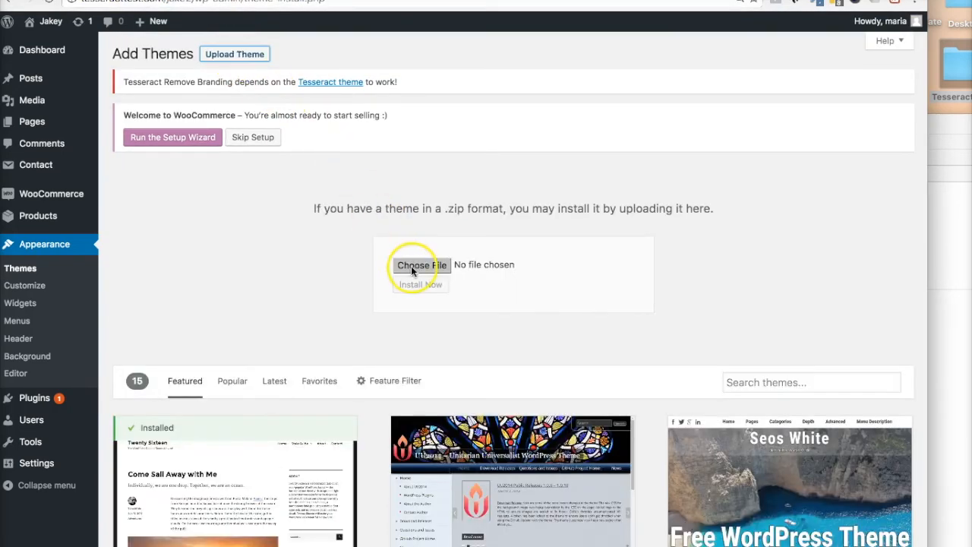
pyautogui.click(422, 264)
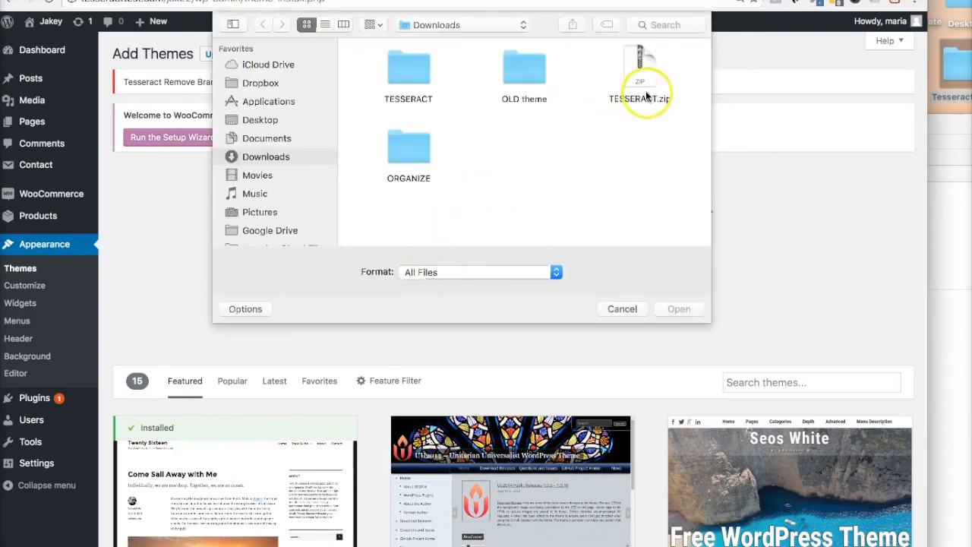
pyautogui.click(461, 25)
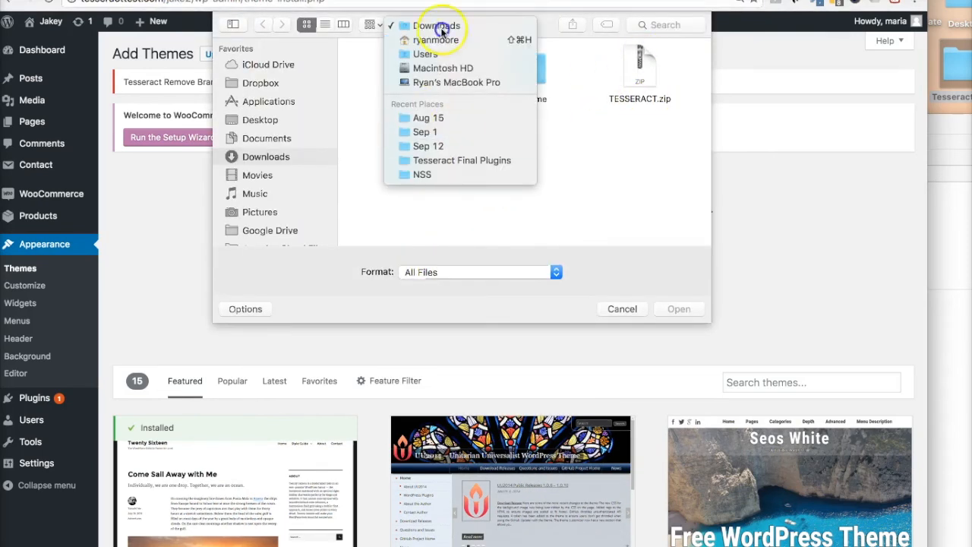
pyautogui.click(437, 25)
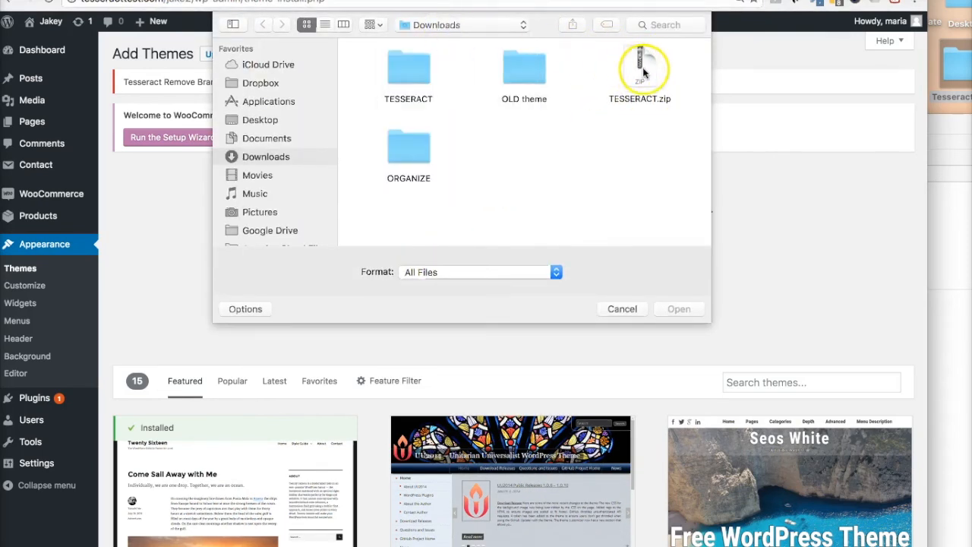
pyautogui.click(640, 68)
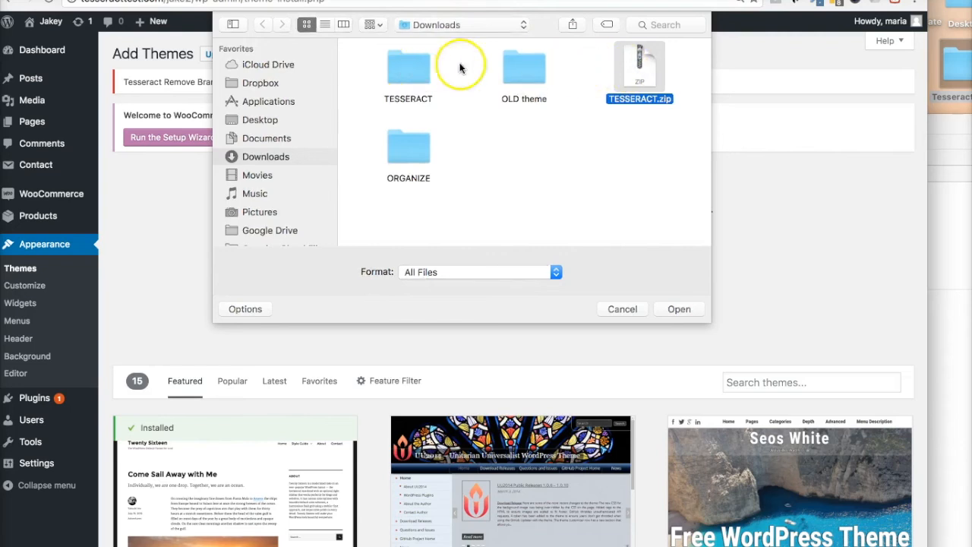
pyautogui.moveTo(524, 74)
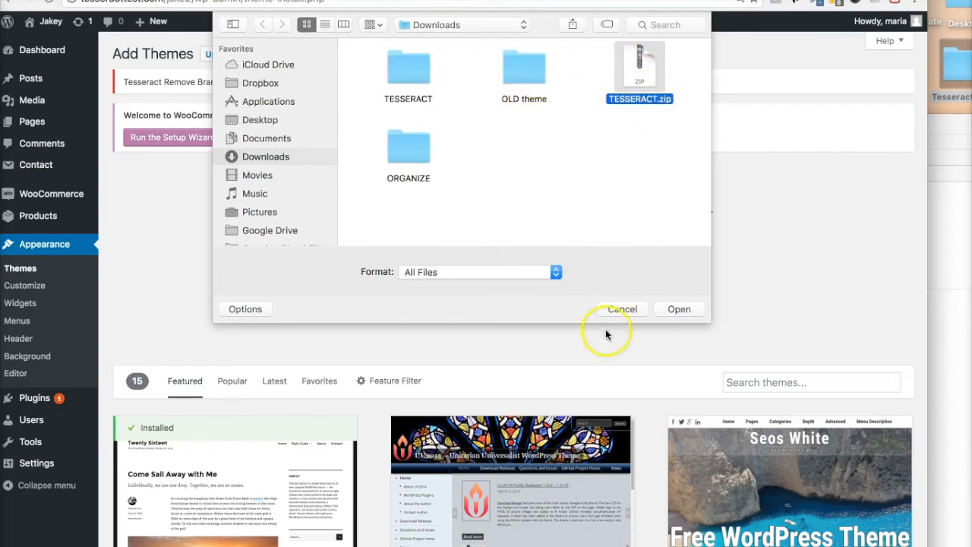
pyautogui.click(679, 308)
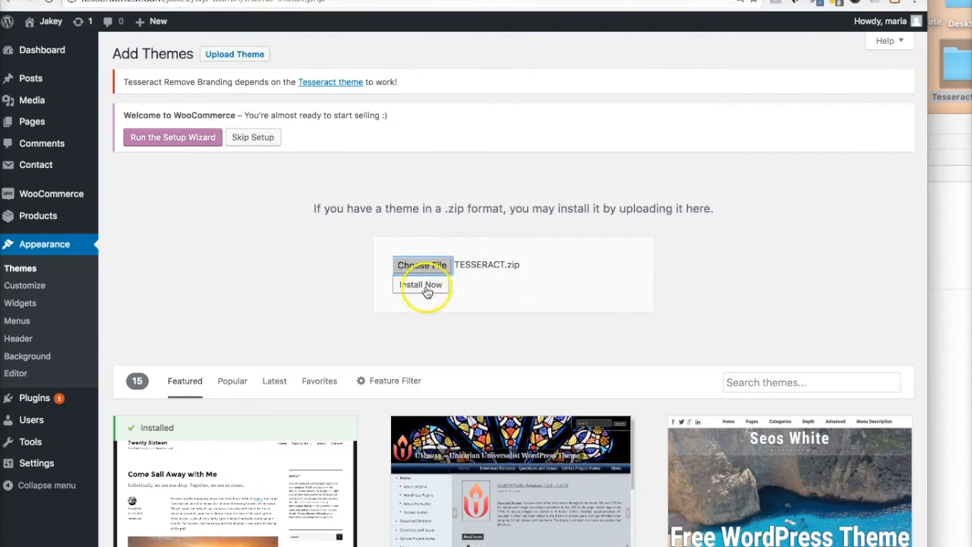
# - Install the uploaded Tesseract theme and activate it
pyautogui.click(420, 284)
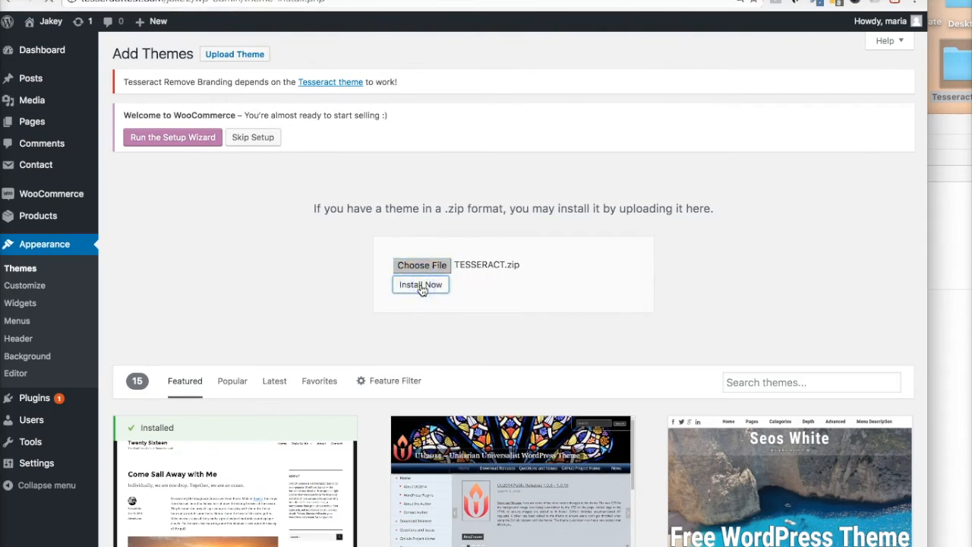
pyautogui.click(420, 284)
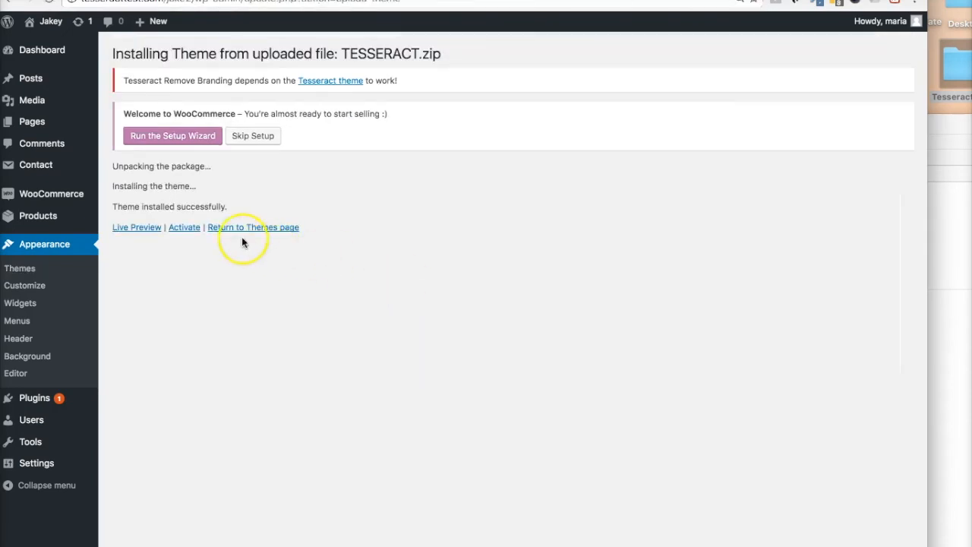
pyautogui.click(184, 227)
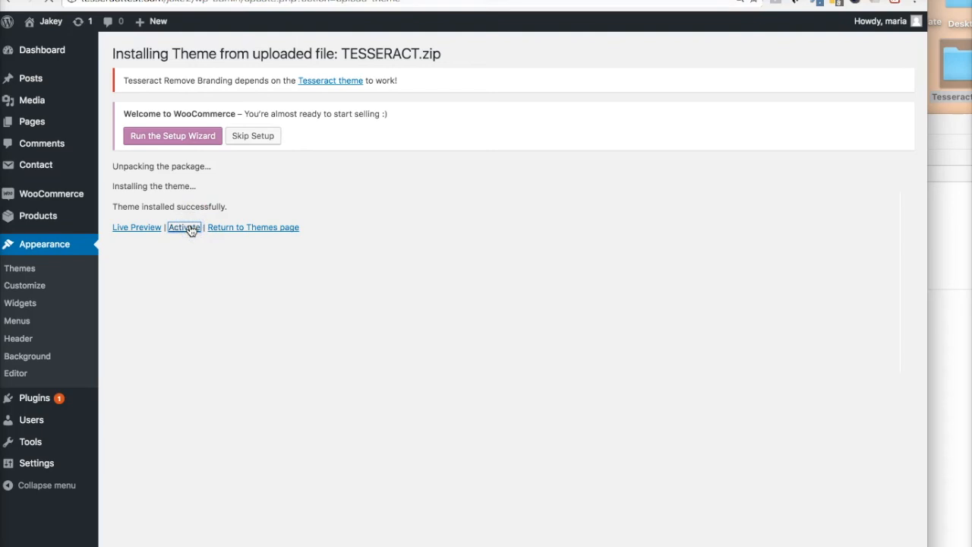
pyautogui.click(184, 227)
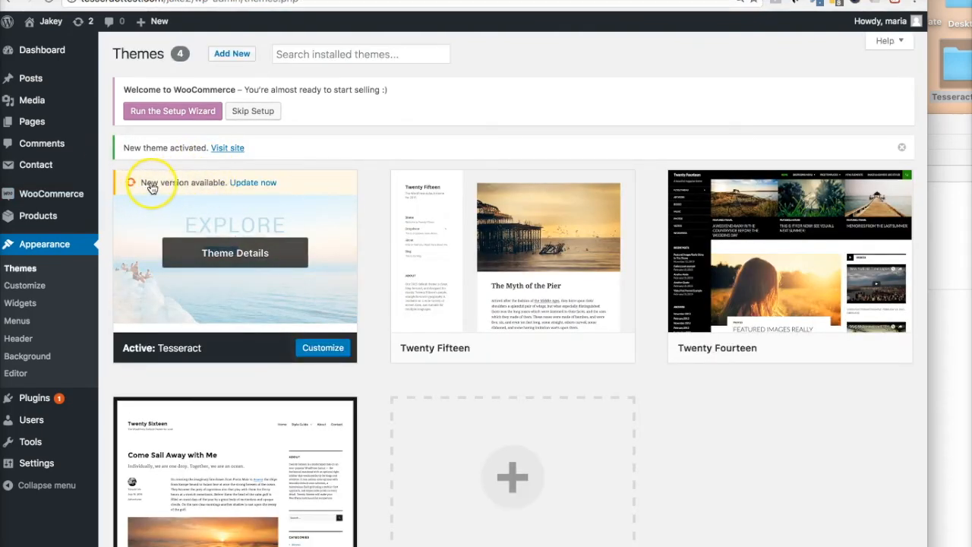
pyautogui.moveTo(353, 239)
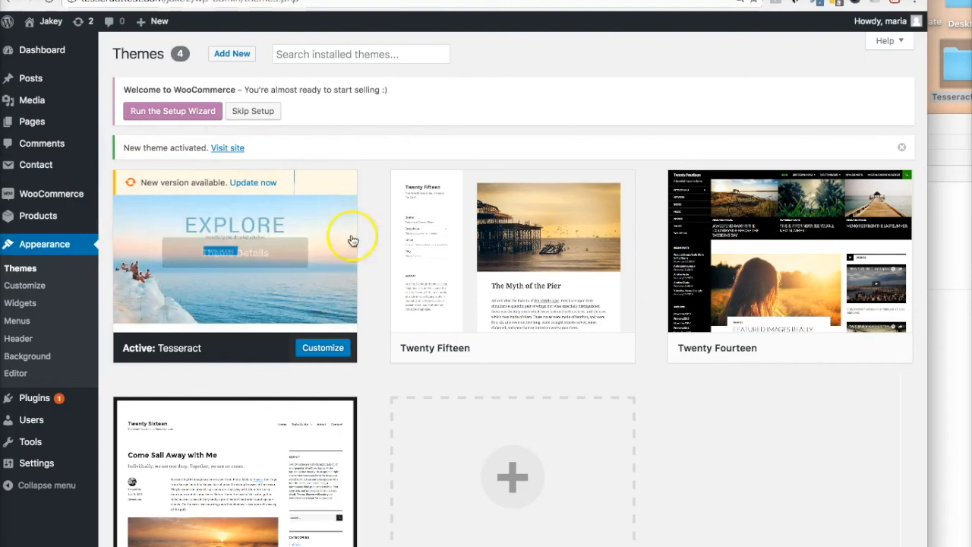
pyautogui.moveTo(118, 182)
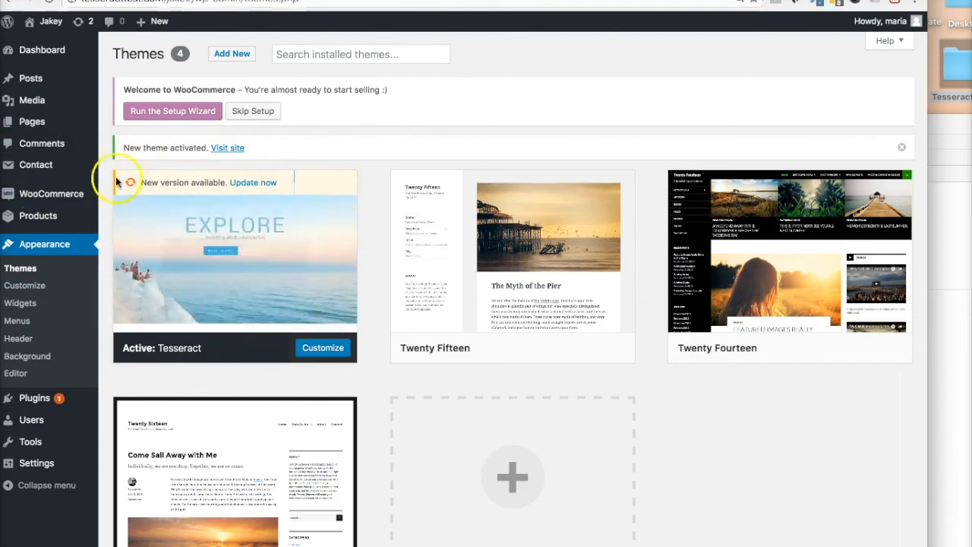
pyautogui.moveTo(372, 267)
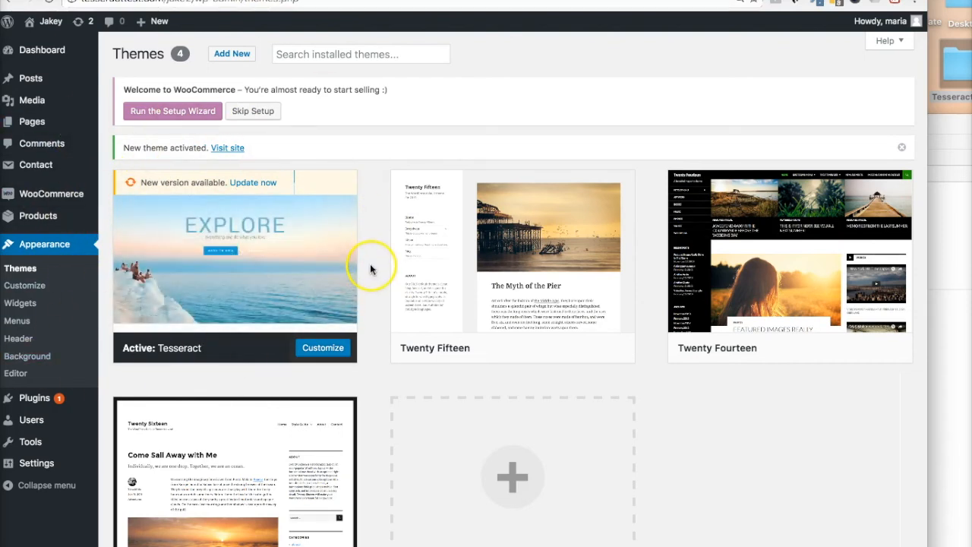
pyautogui.moveTo(235, 258)
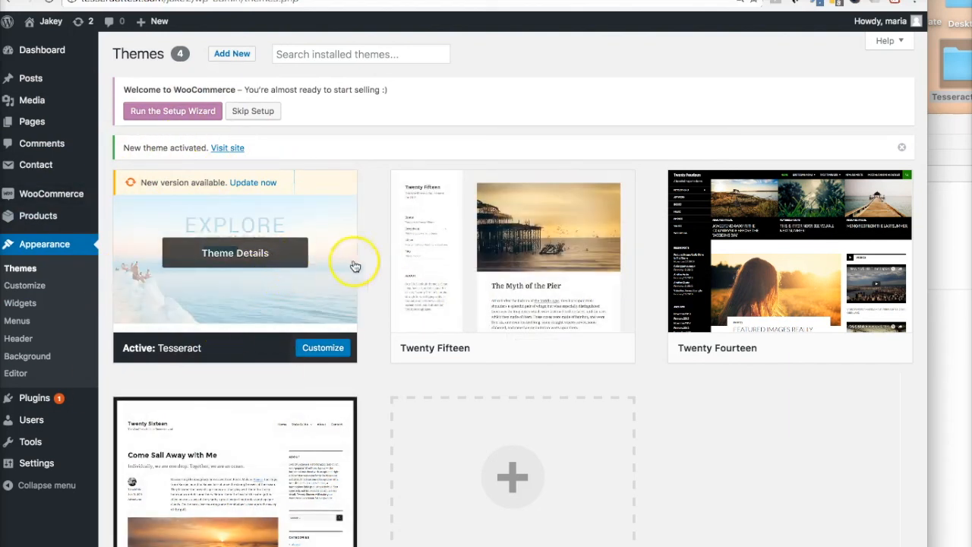
pyautogui.moveTo(532, 231)
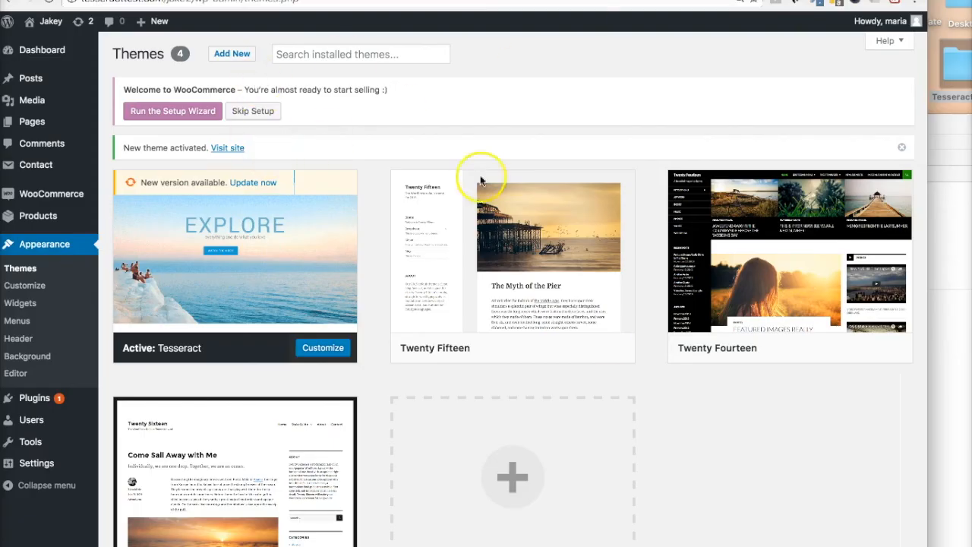
pyautogui.moveTo(196, 228)
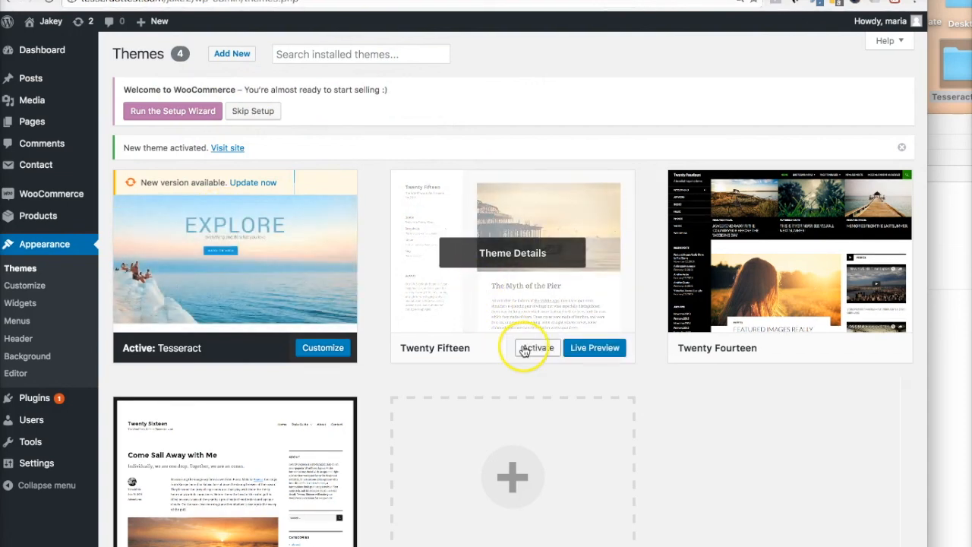
pyautogui.moveTo(450, 127)
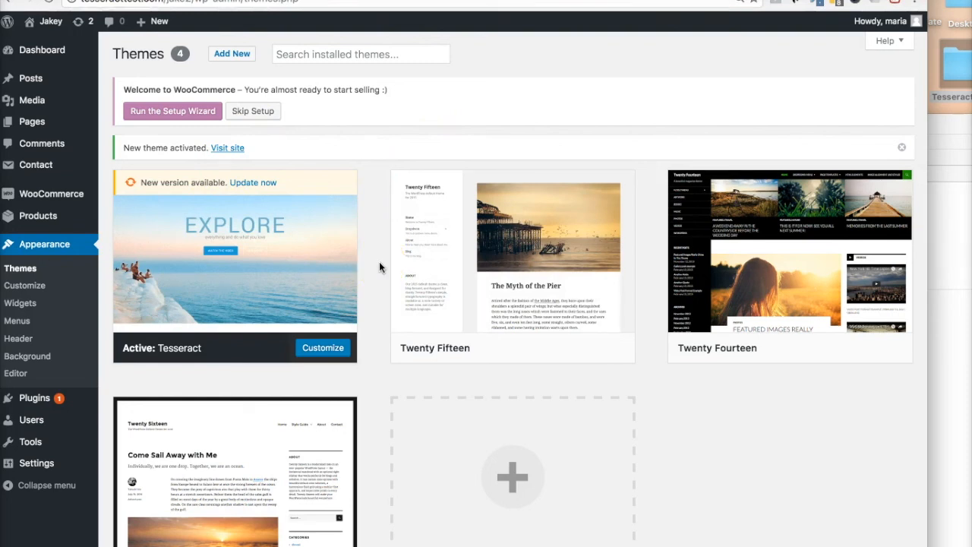
pyautogui.moveTo(235, 258)
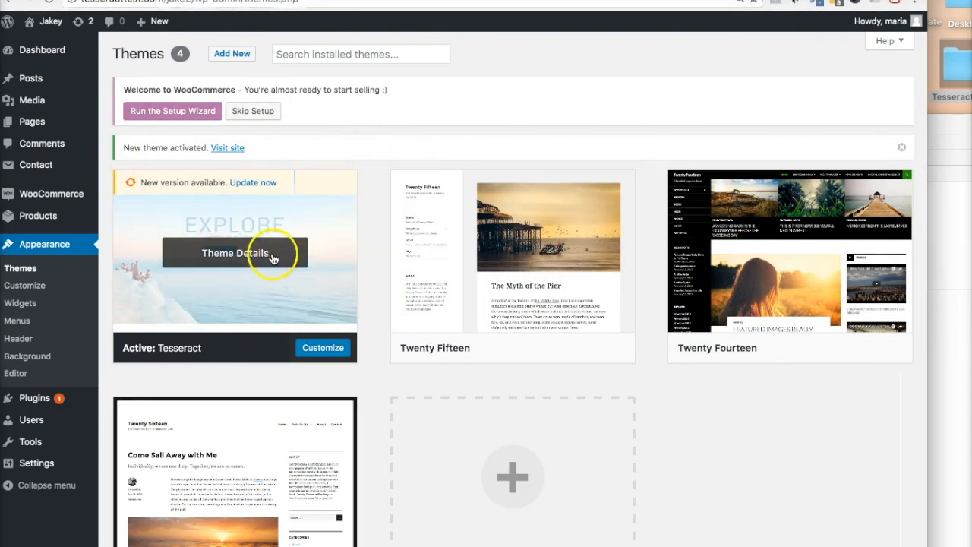